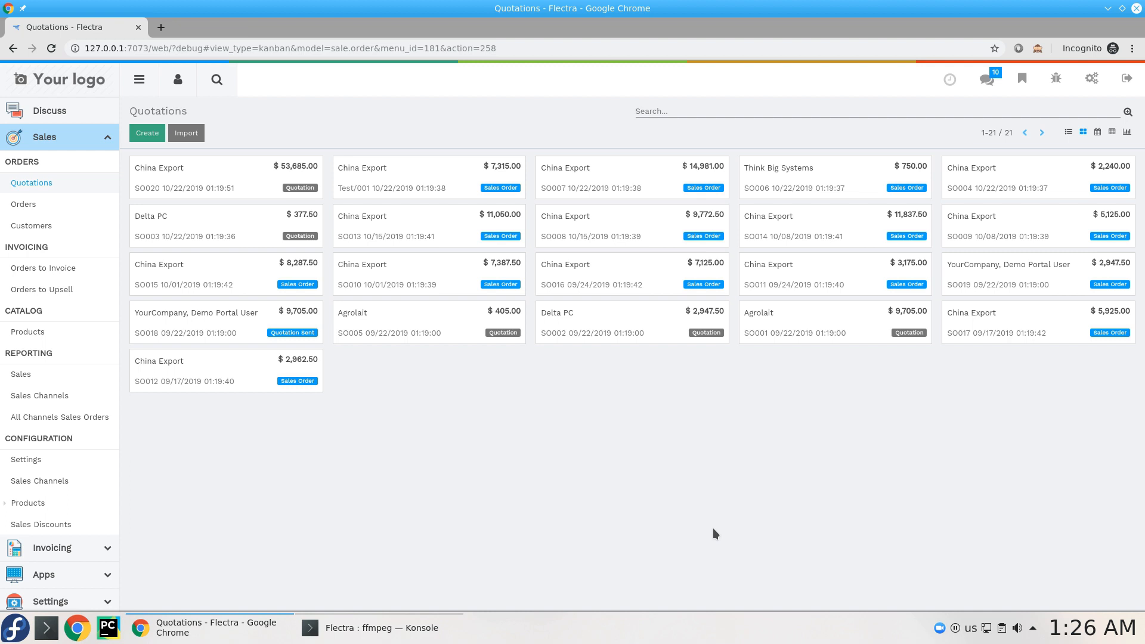
- Start a new quotation with Agrolait as customer and view its Other Information
click(146, 133)
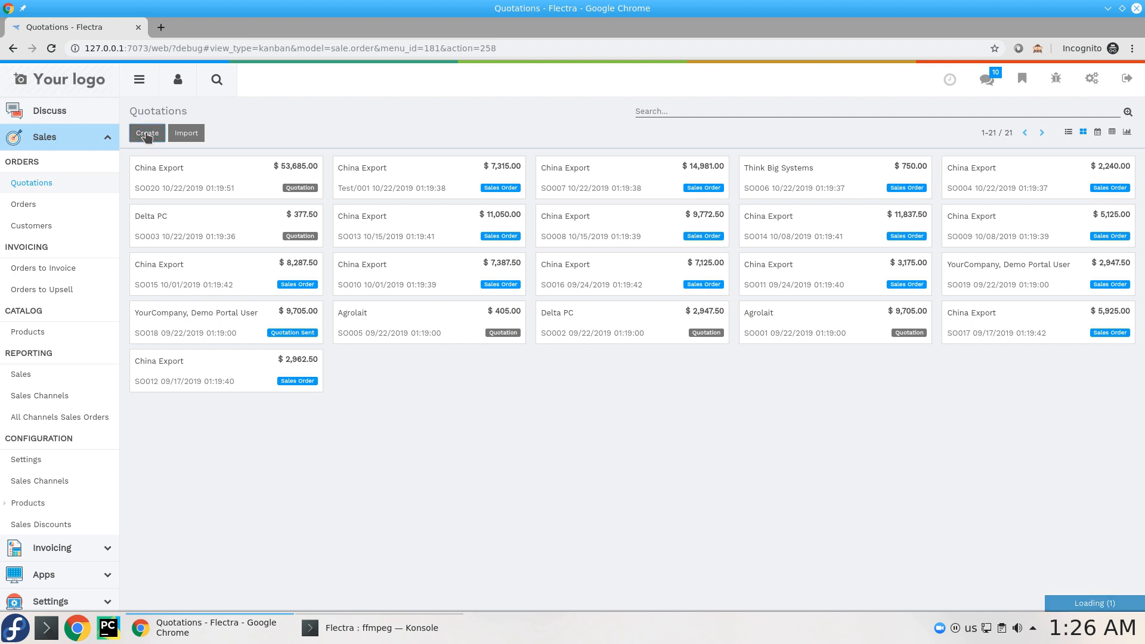
click(145, 133)
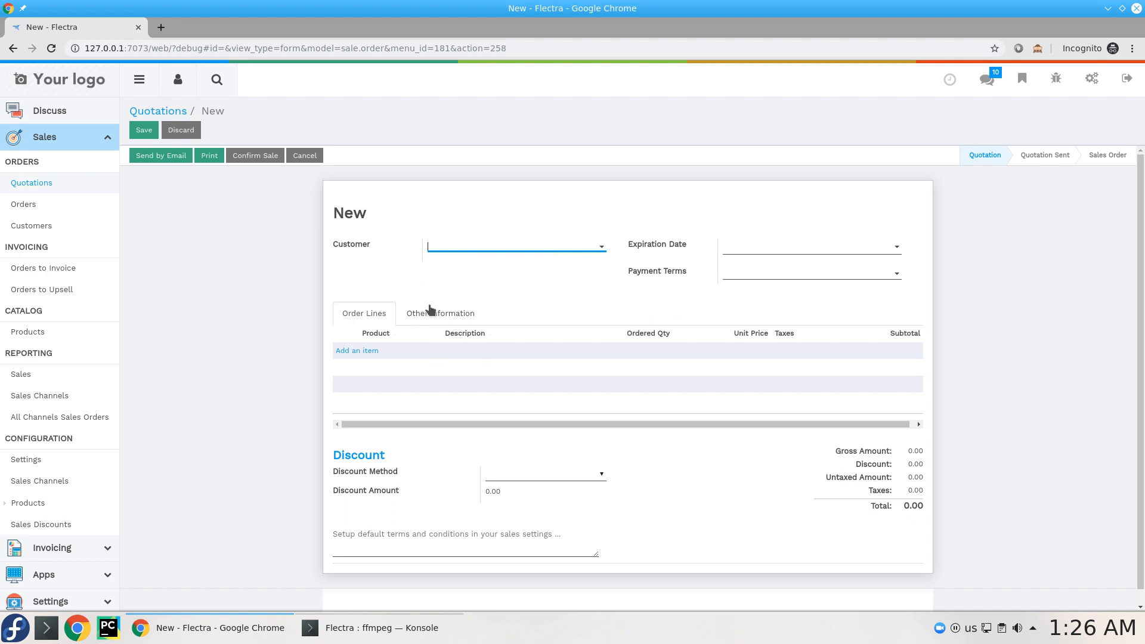
click(517, 245)
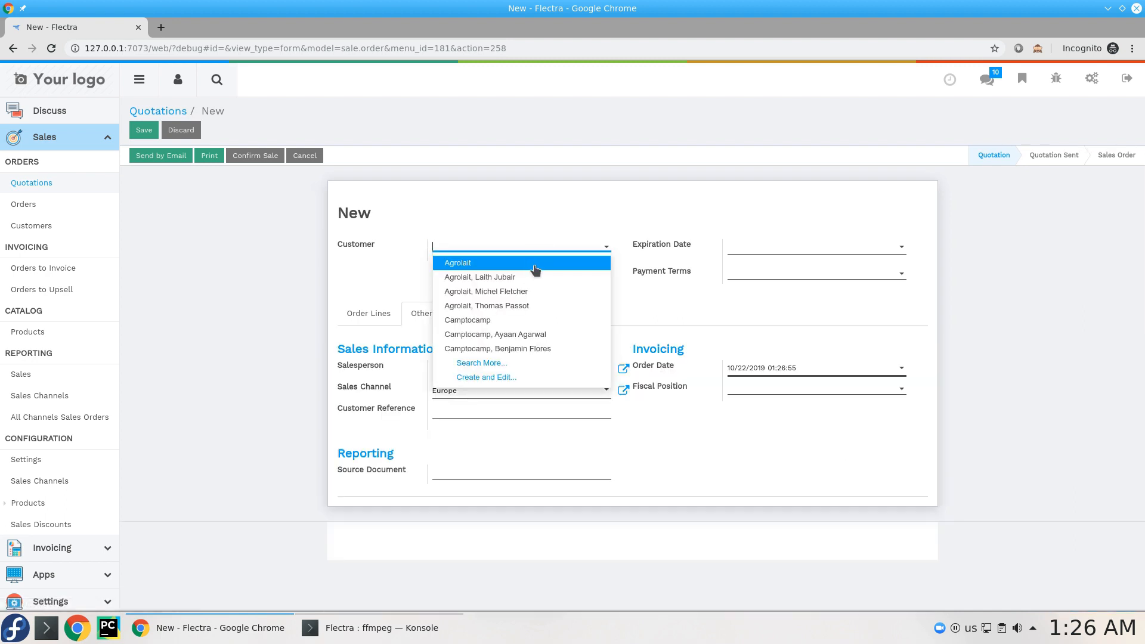
click(457, 262)
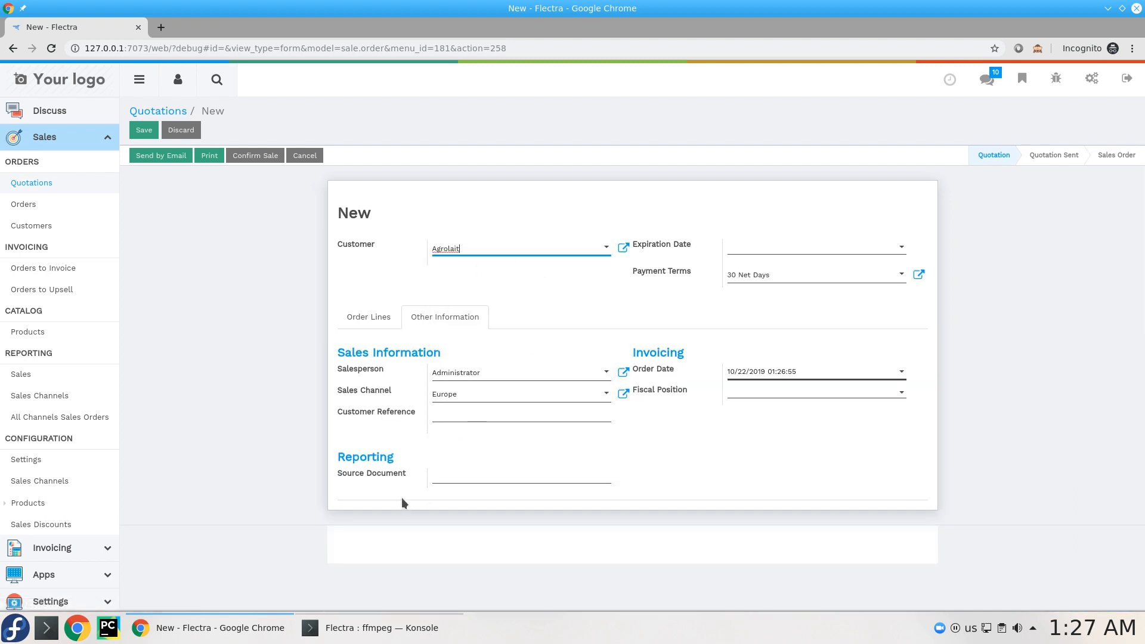
mouse_move(532, 363)
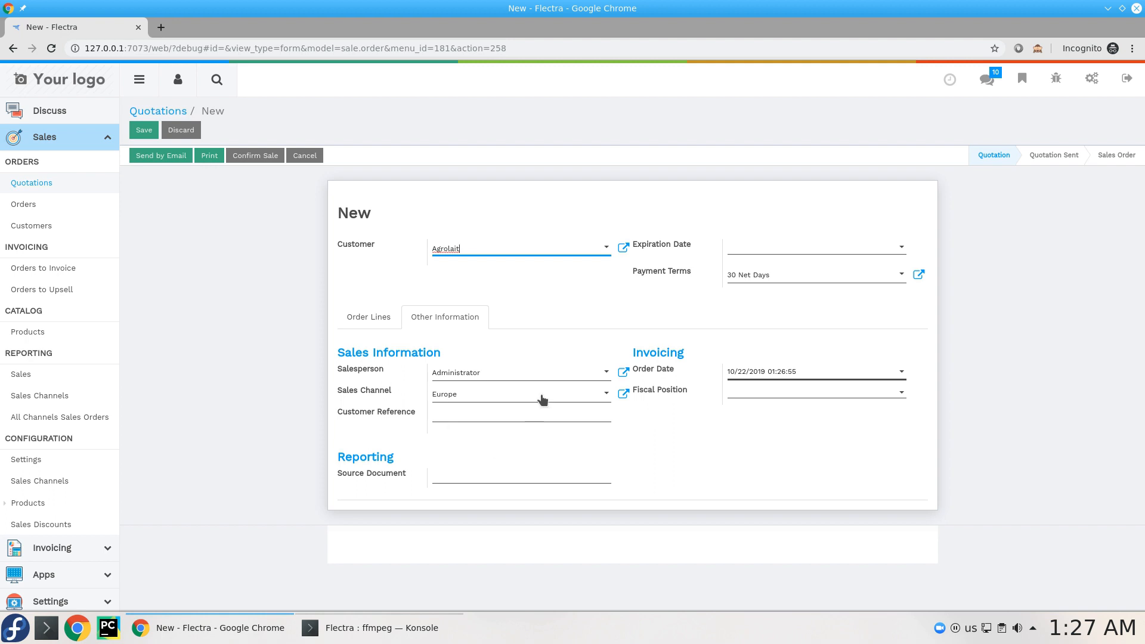
mouse_move(629, 320)
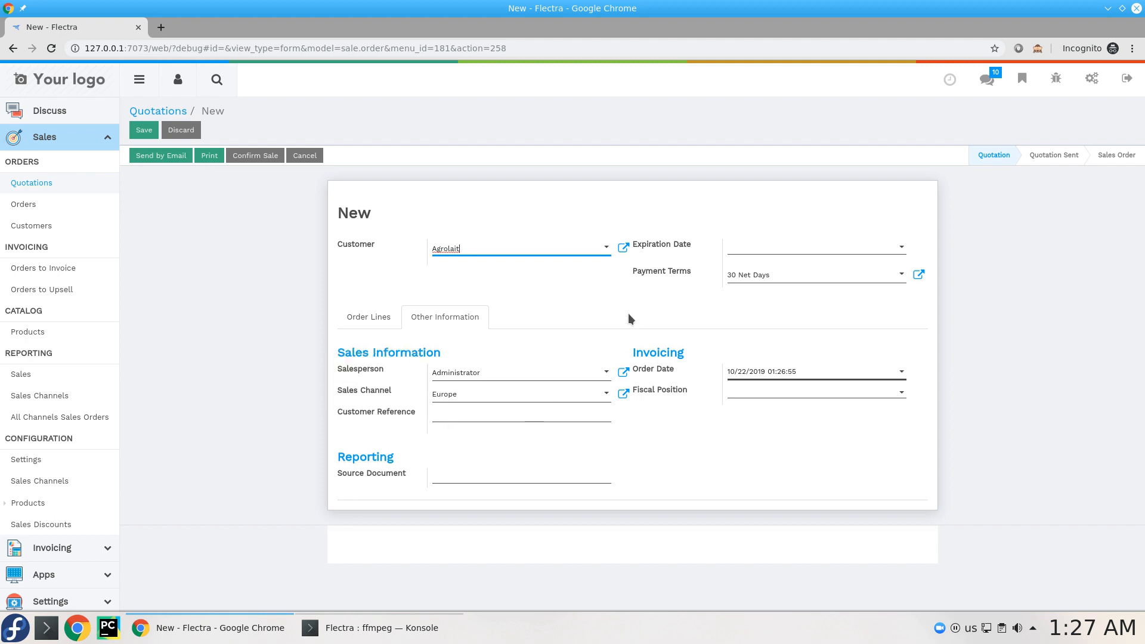
- Enter an internal reference on Agrolait's Sales & Purchases details and save the record
click(624, 247)
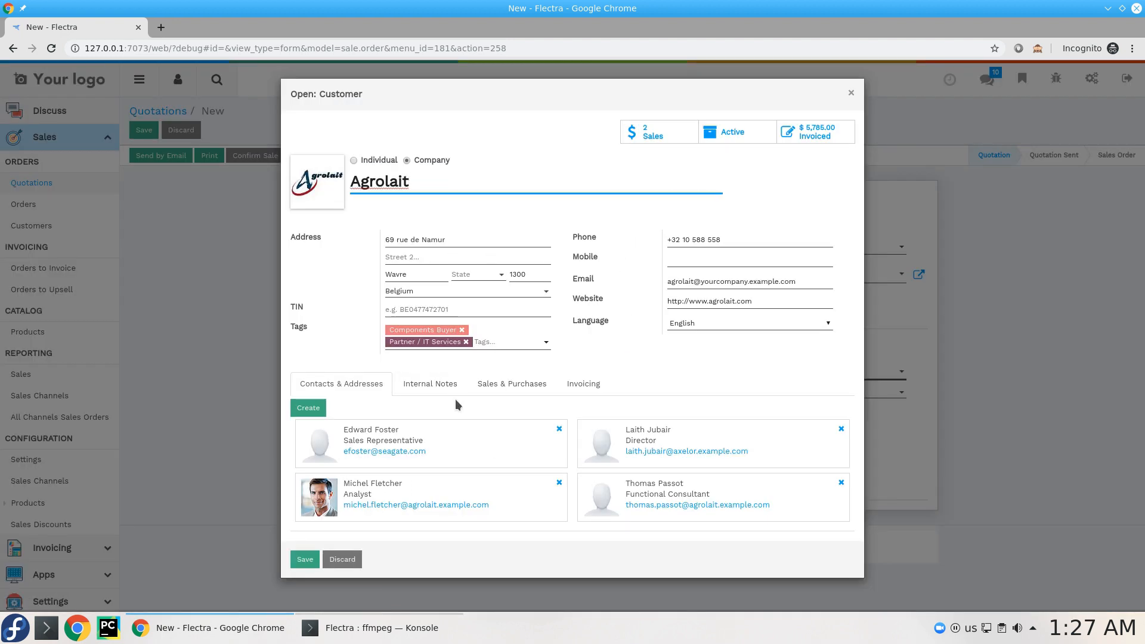
triple_click(730, 281)
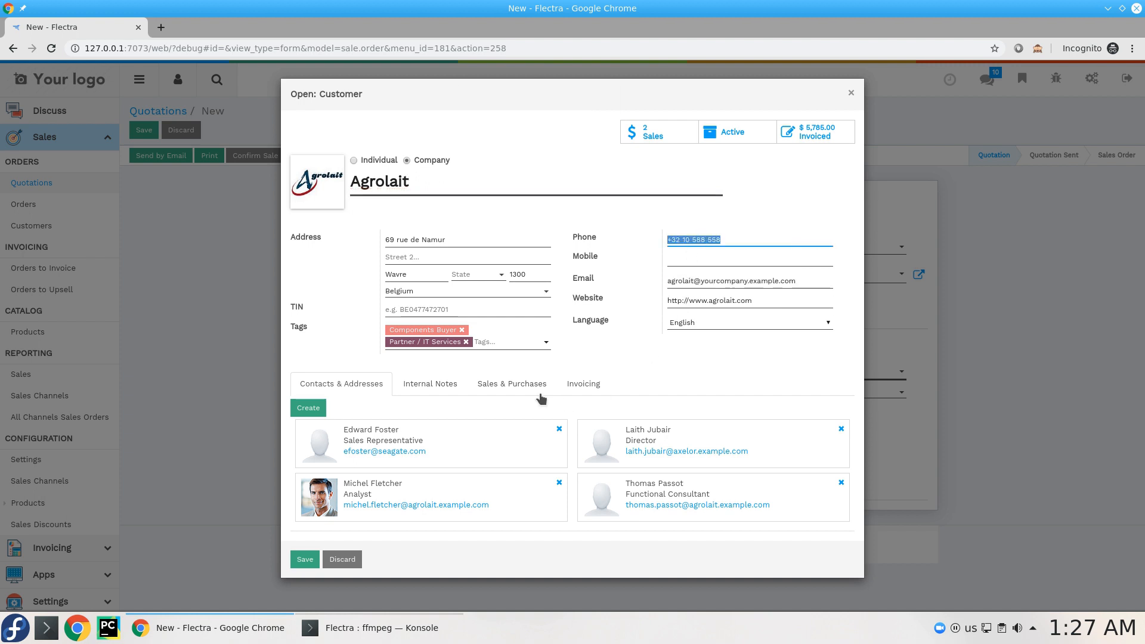
click(429, 383)
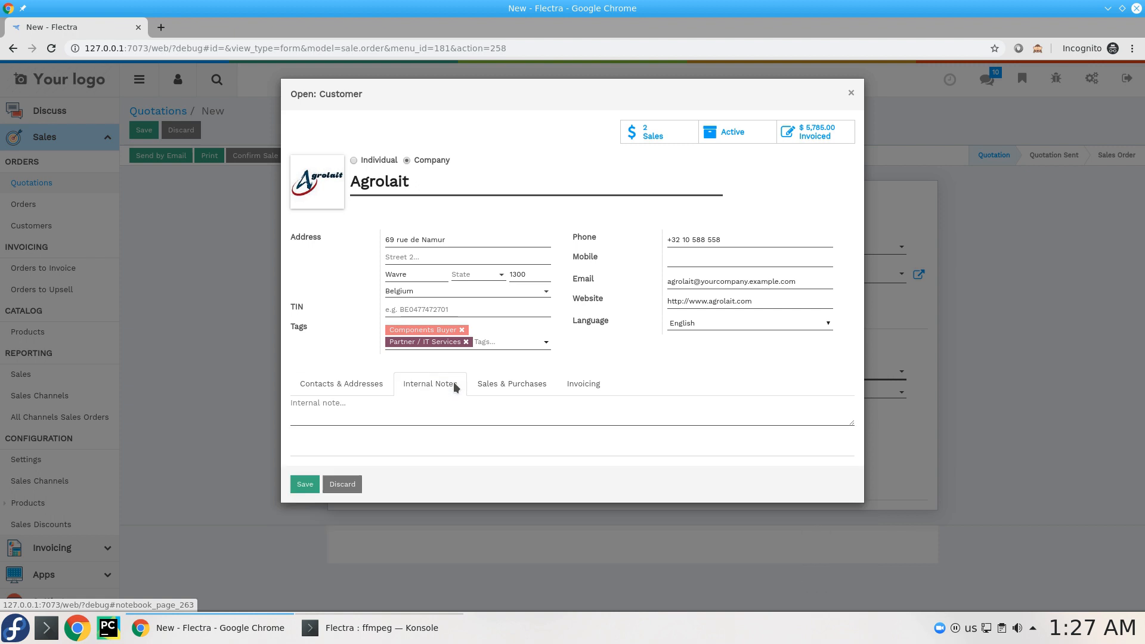
click(511, 383)
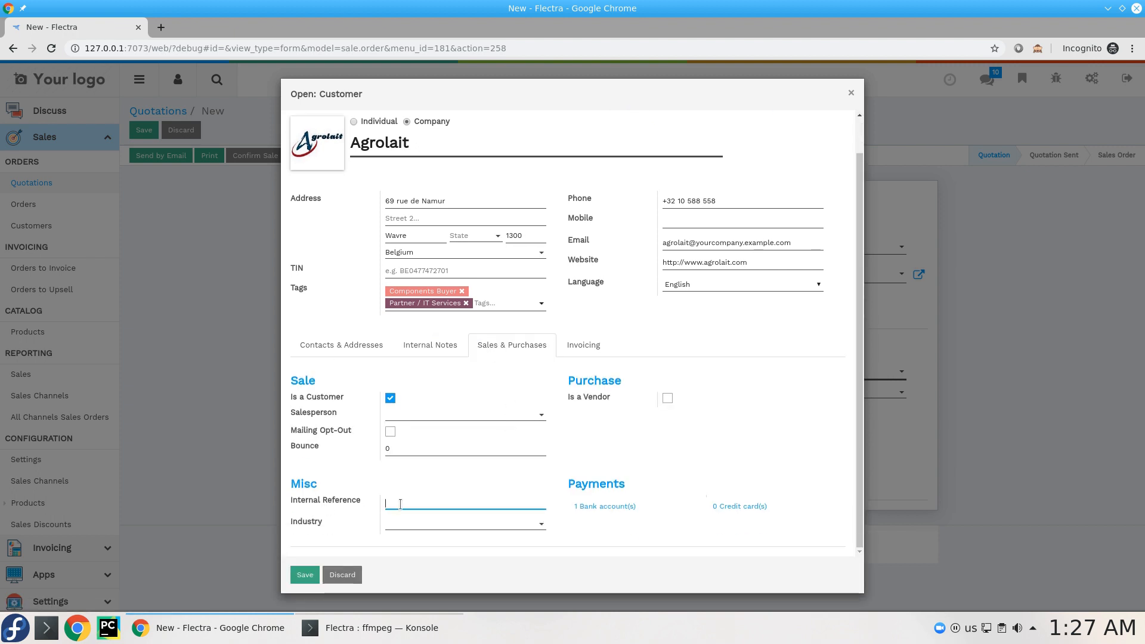
text(Ref100)
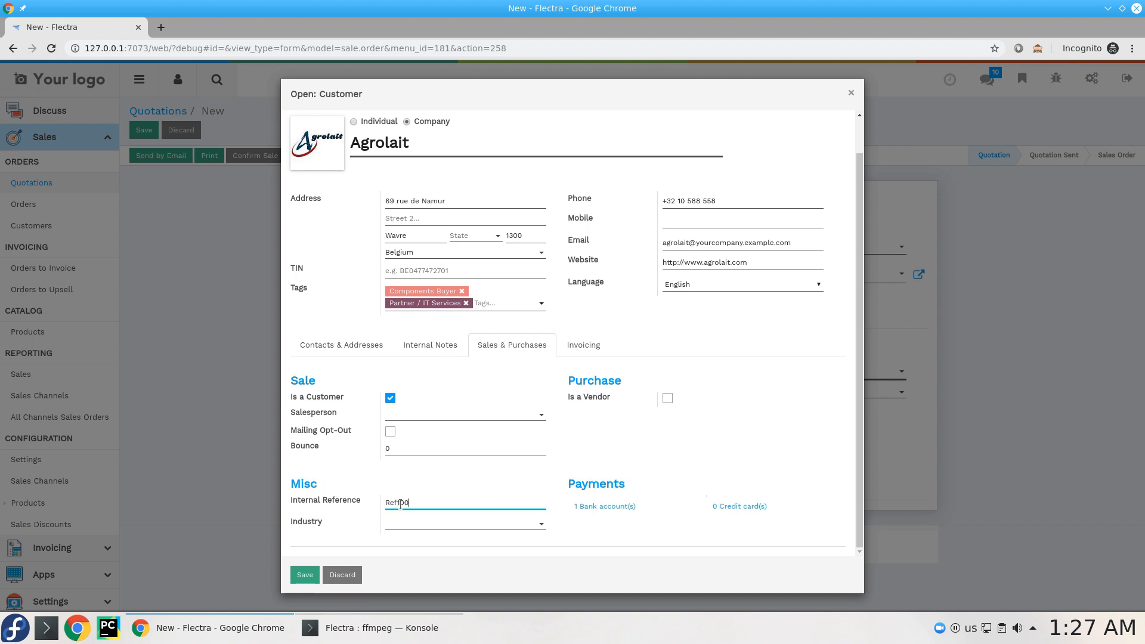
click(304, 574)
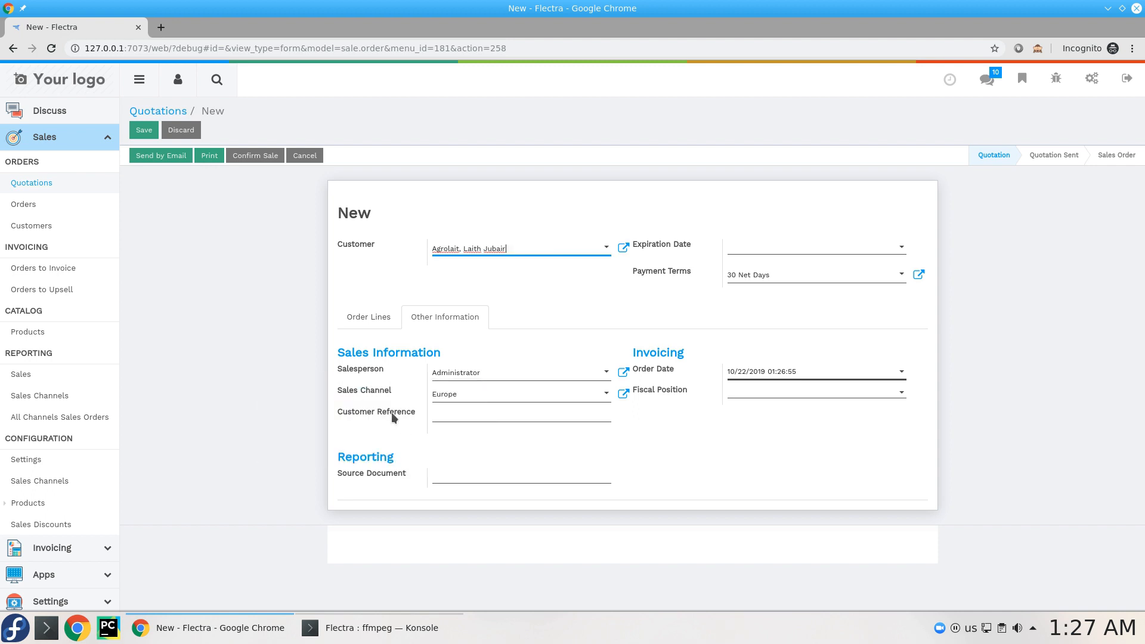
mouse_move(375, 412)
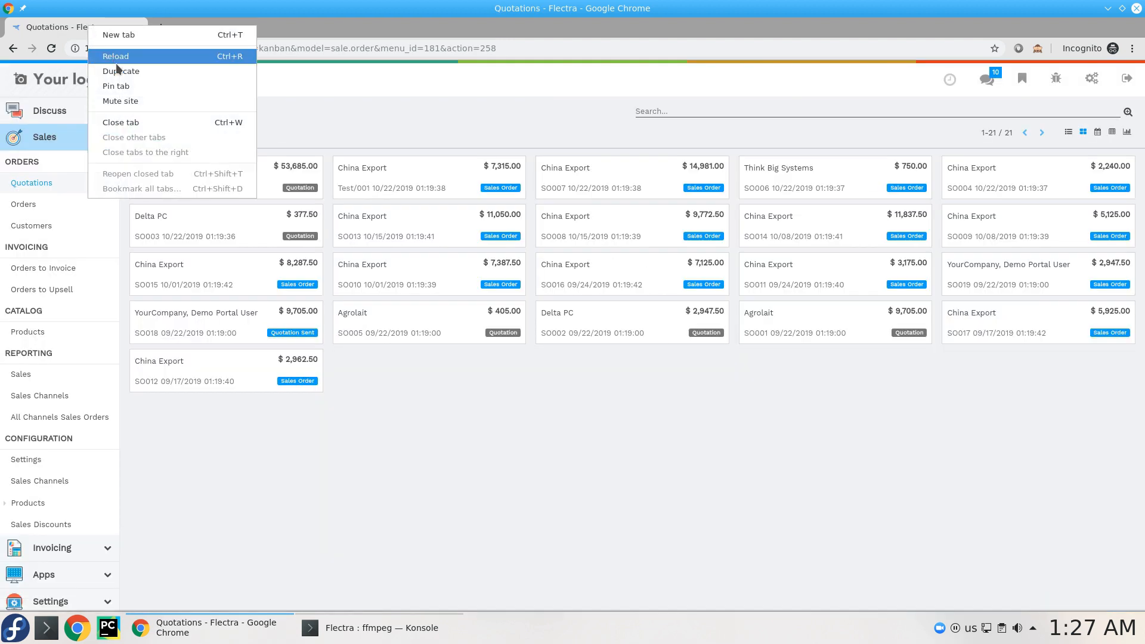
- Create a new automated action named 'Onchange: Partner' in a duplicated tab
click(122, 70)
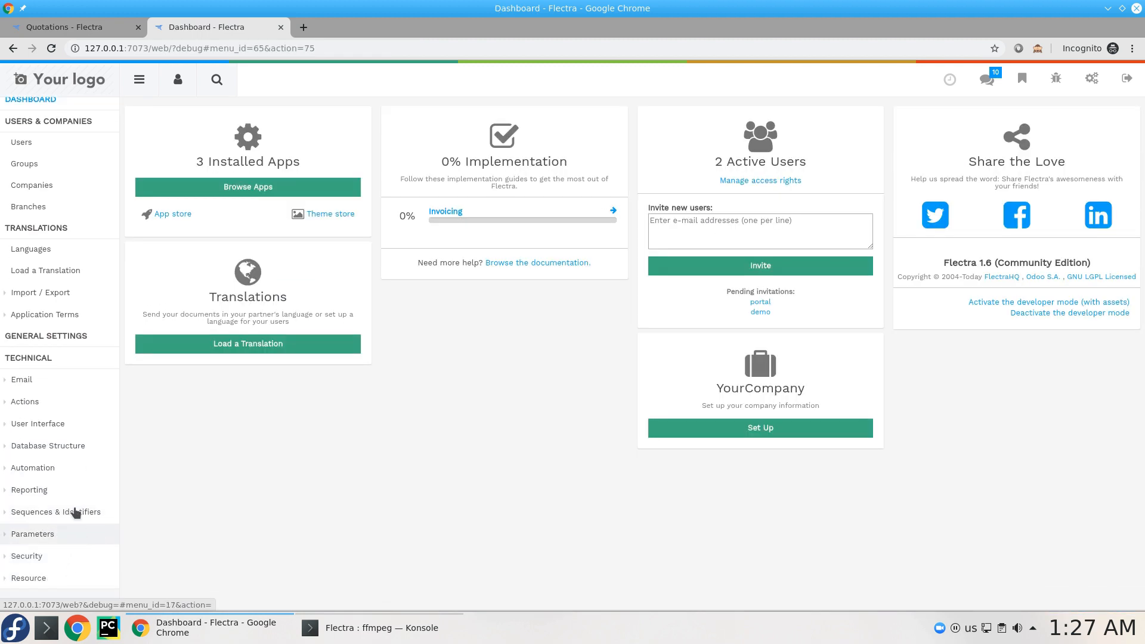
click(32, 468)
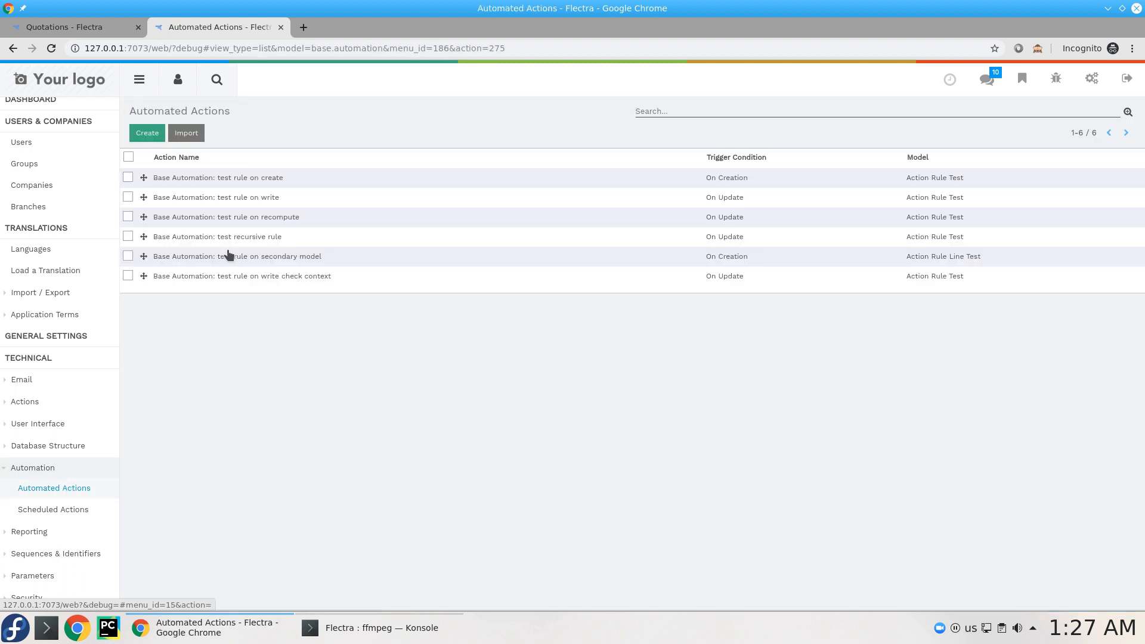
click(147, 133)
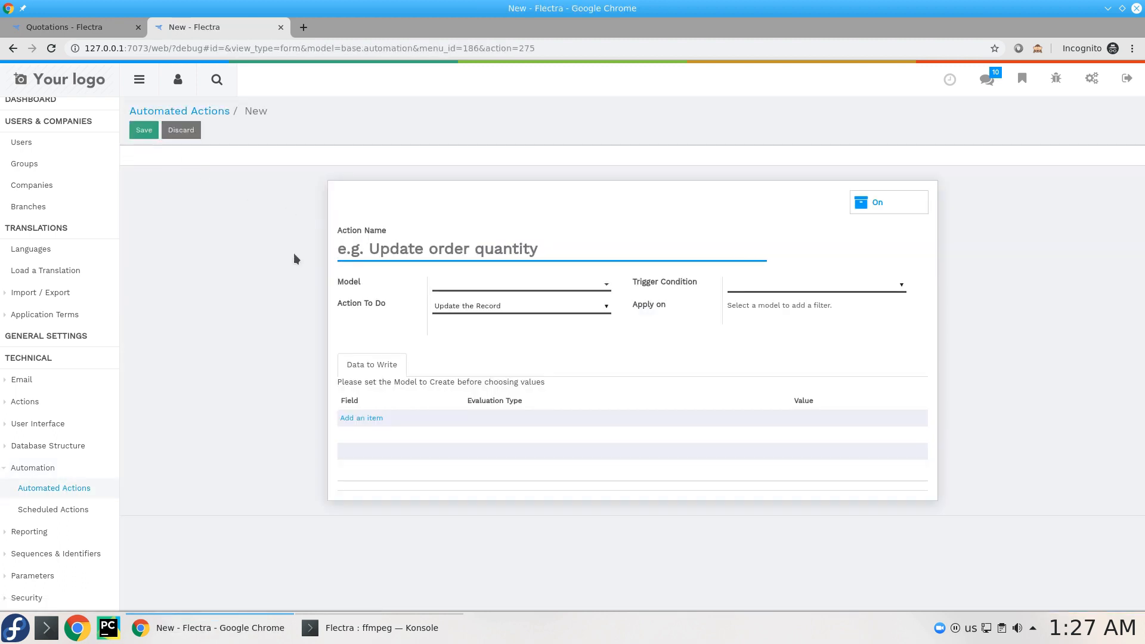
text(Onchange:)
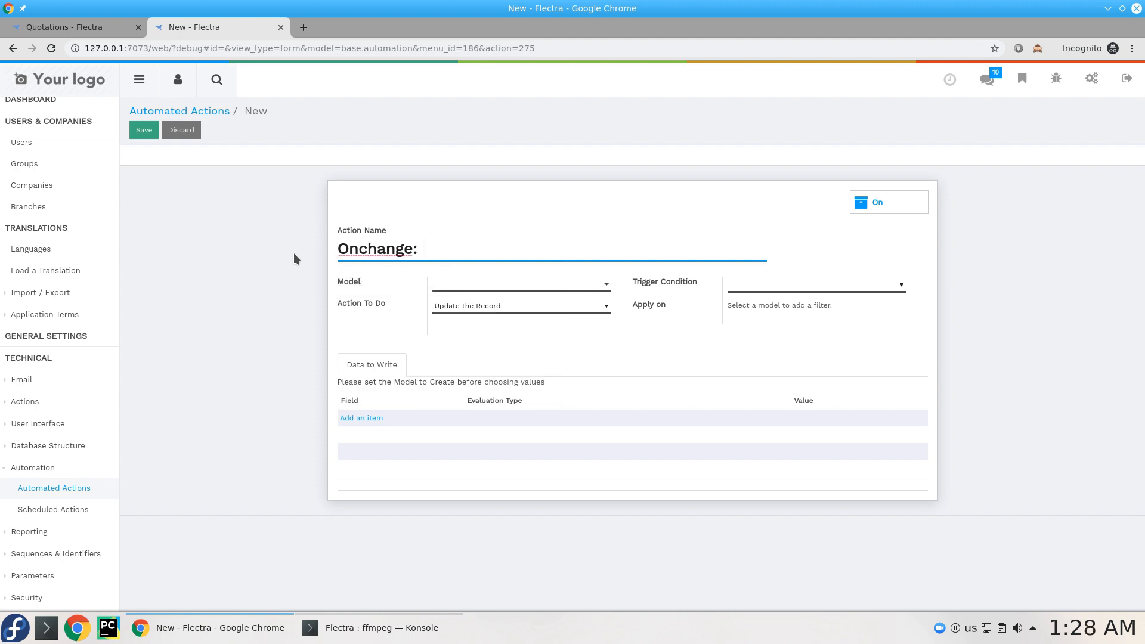
text(Part)
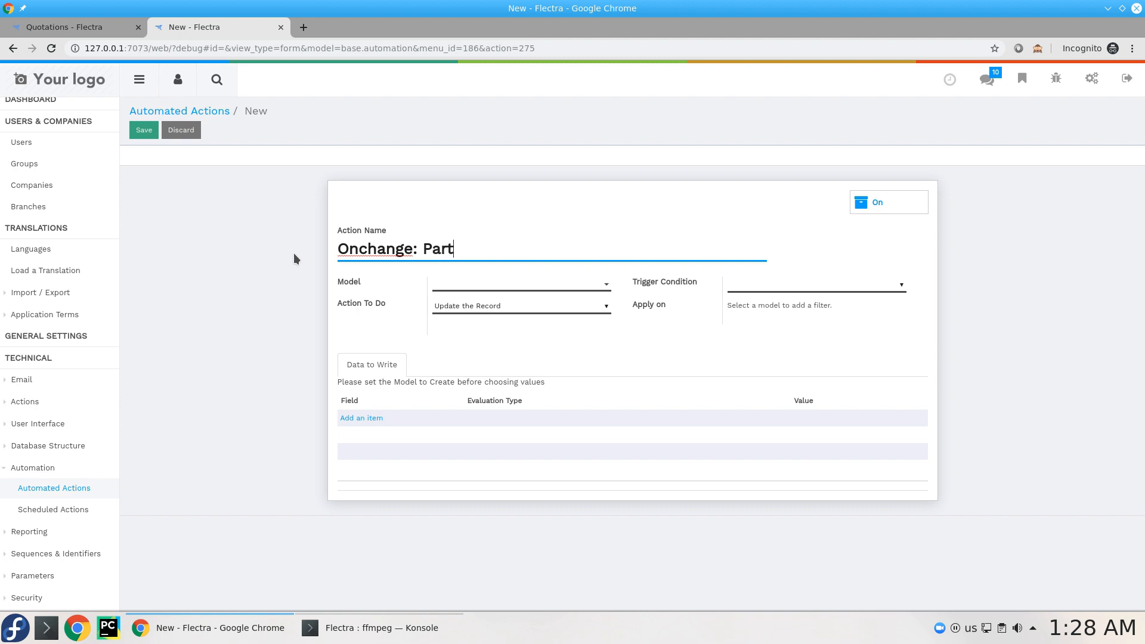
text(ner)
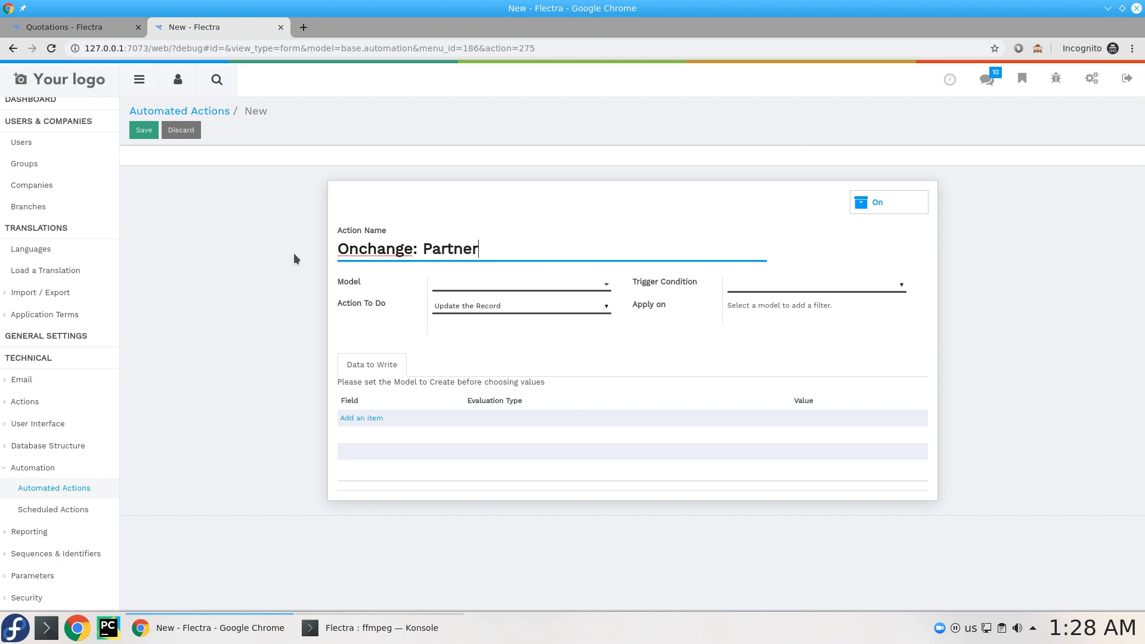
- Set the action's model to Quotation (sale.order) and Action To Do to 'Update the Record'
click(519, 285)
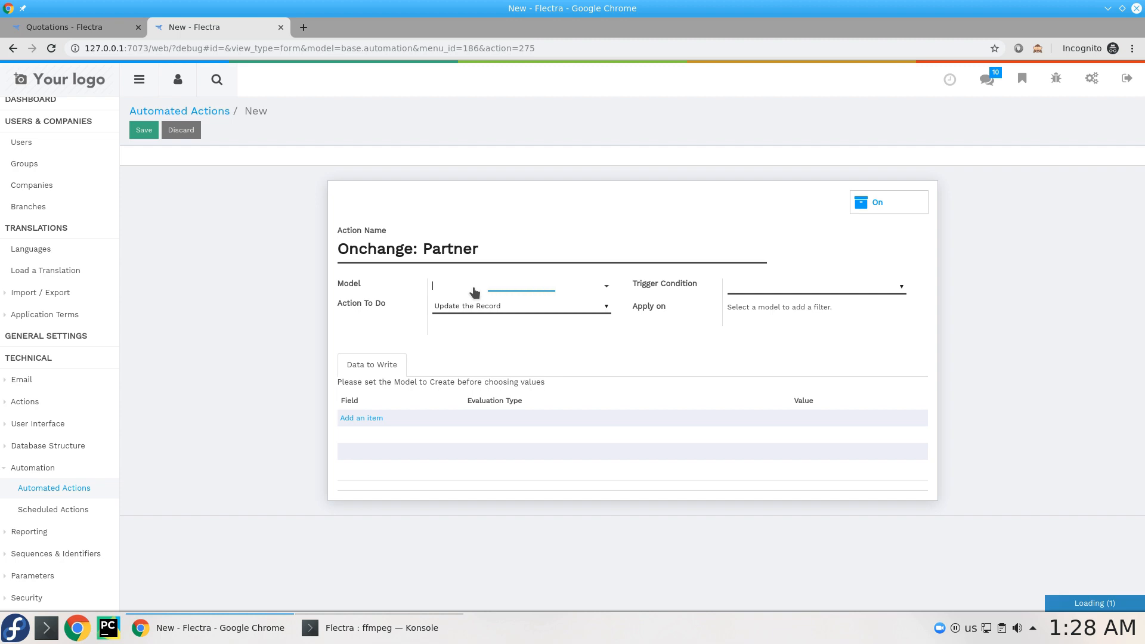
text(sl)
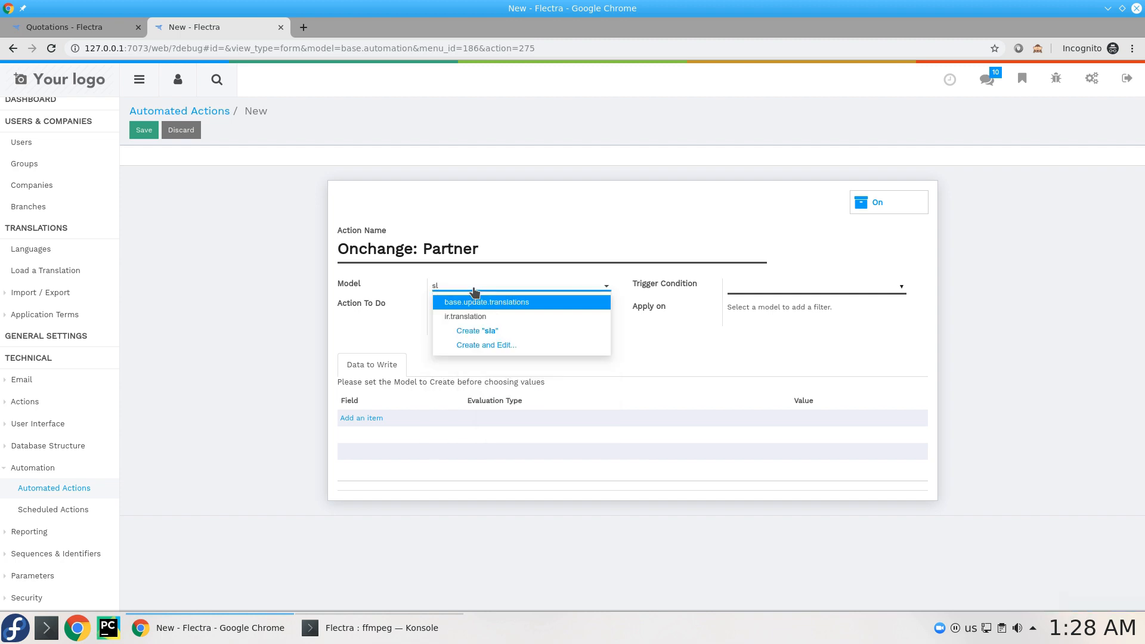
text(sale.order)
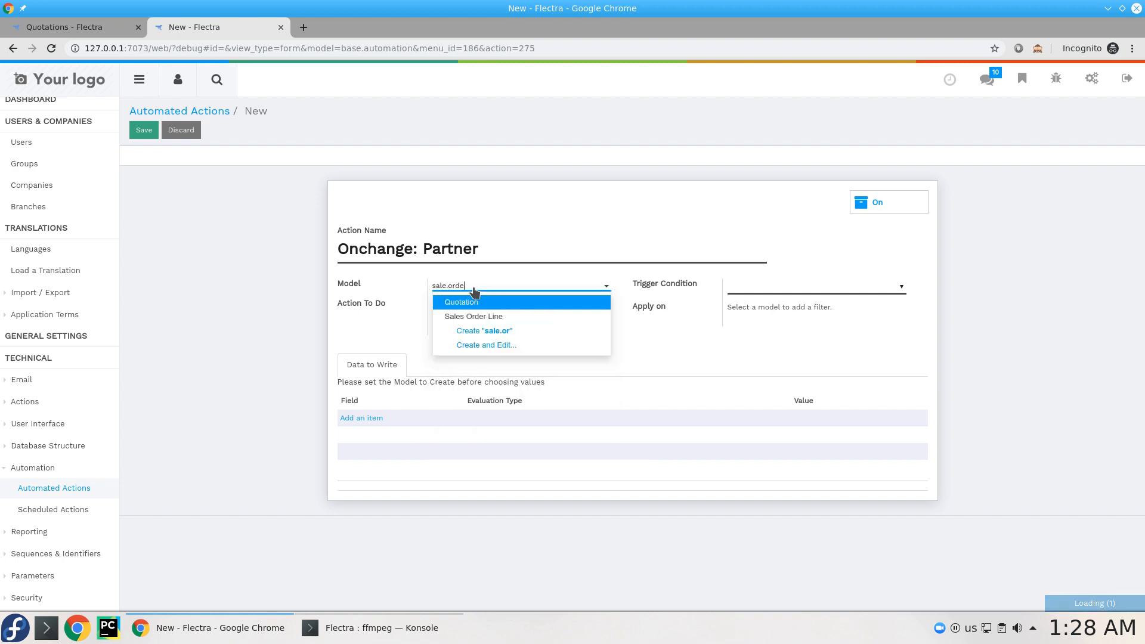
click(461, 301)
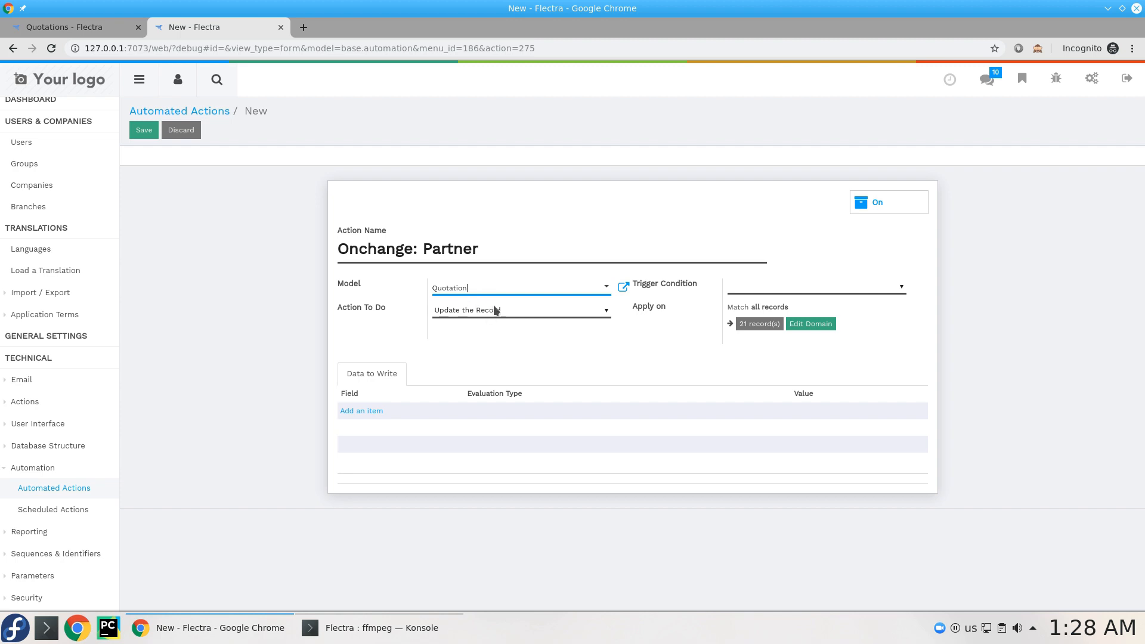
- Trigger the action on form modification with partner_id as the on-change field
click(520, 310)
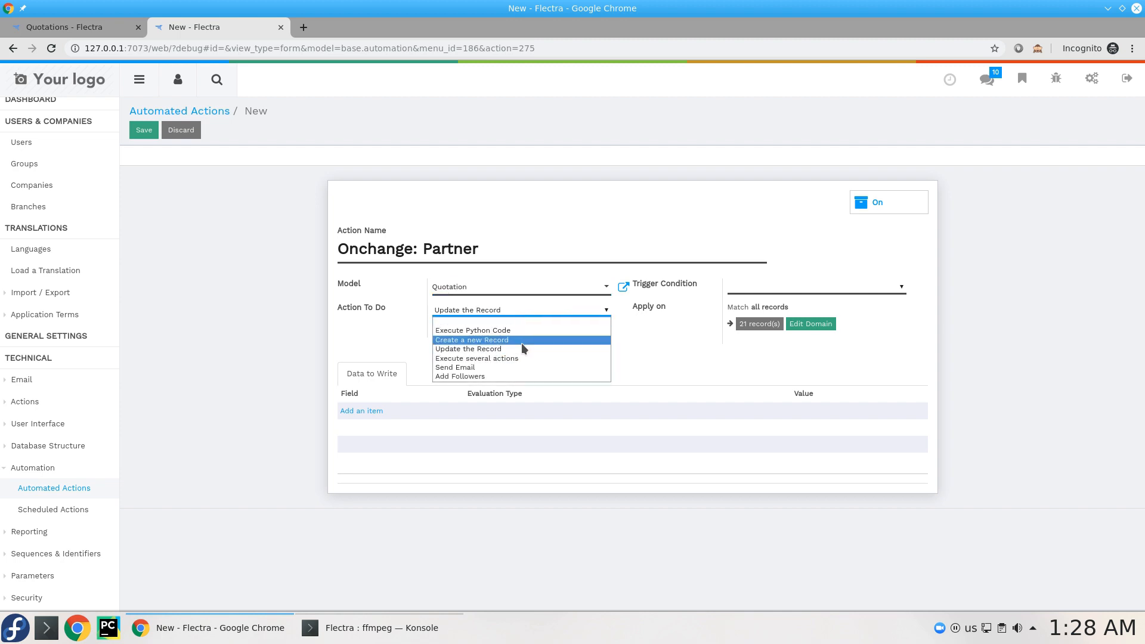
mouse_move(496, 349)
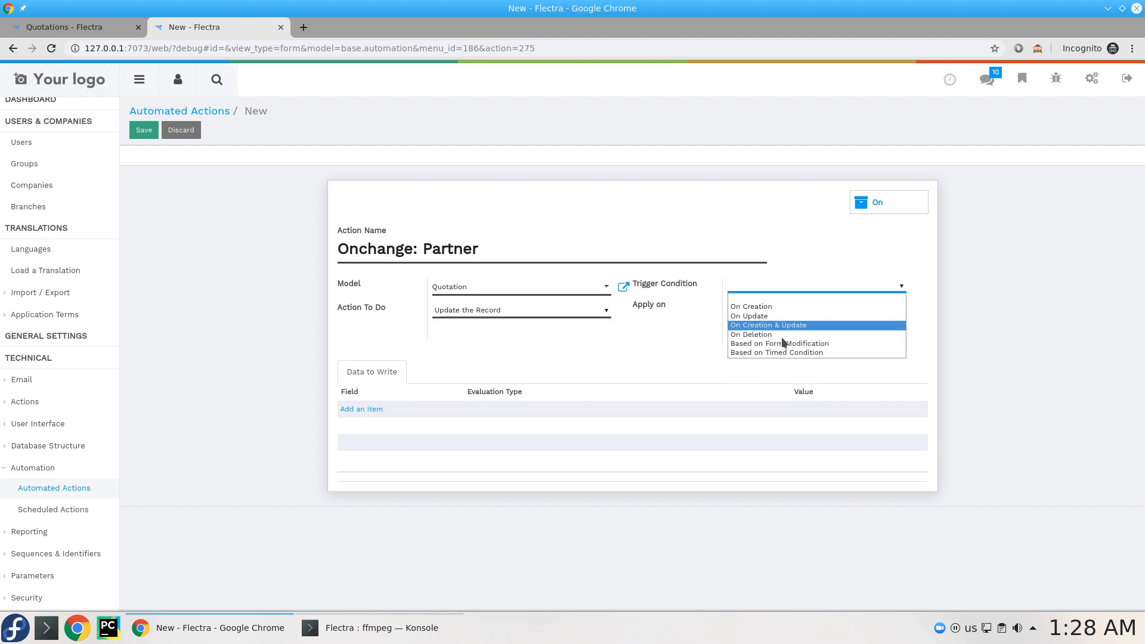
click(778, 344)
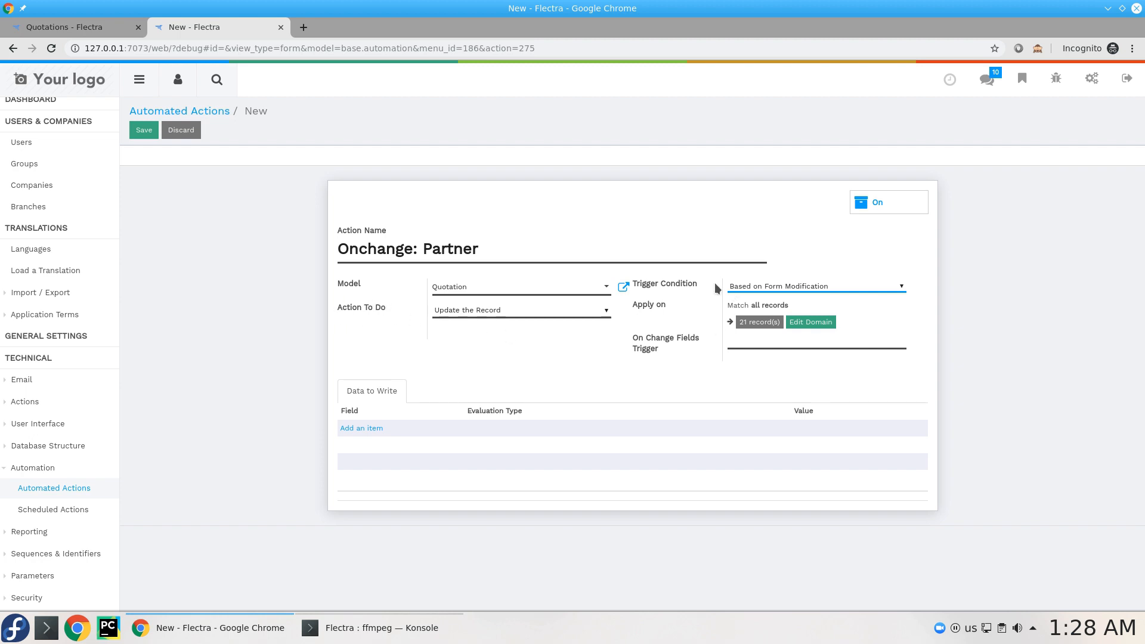
mouse_move(677, 287)
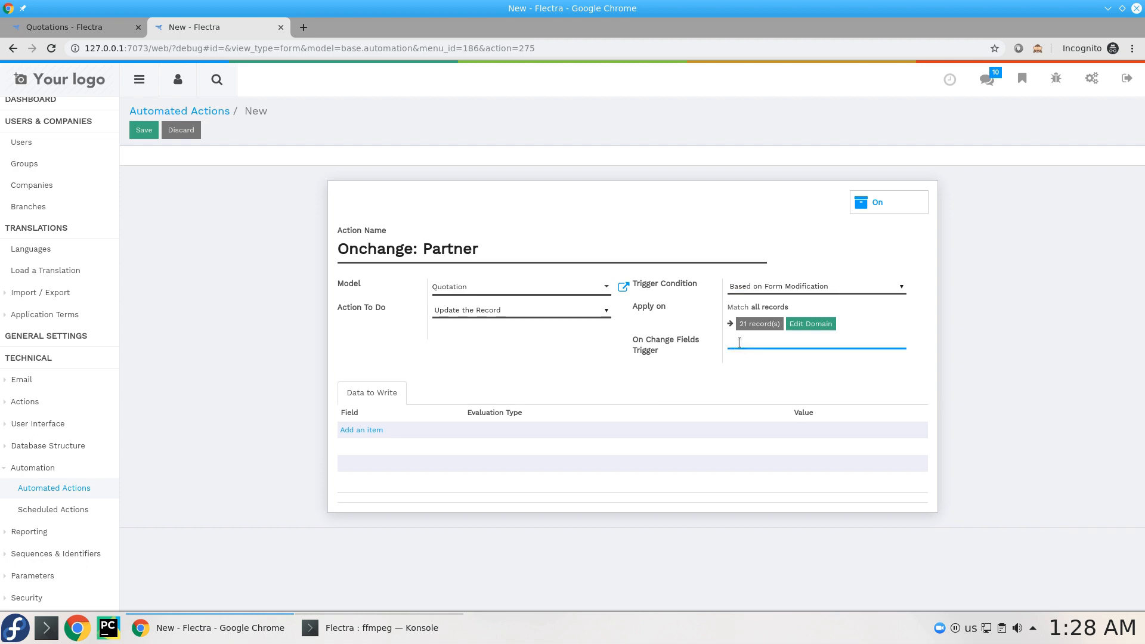
text(partner_id)
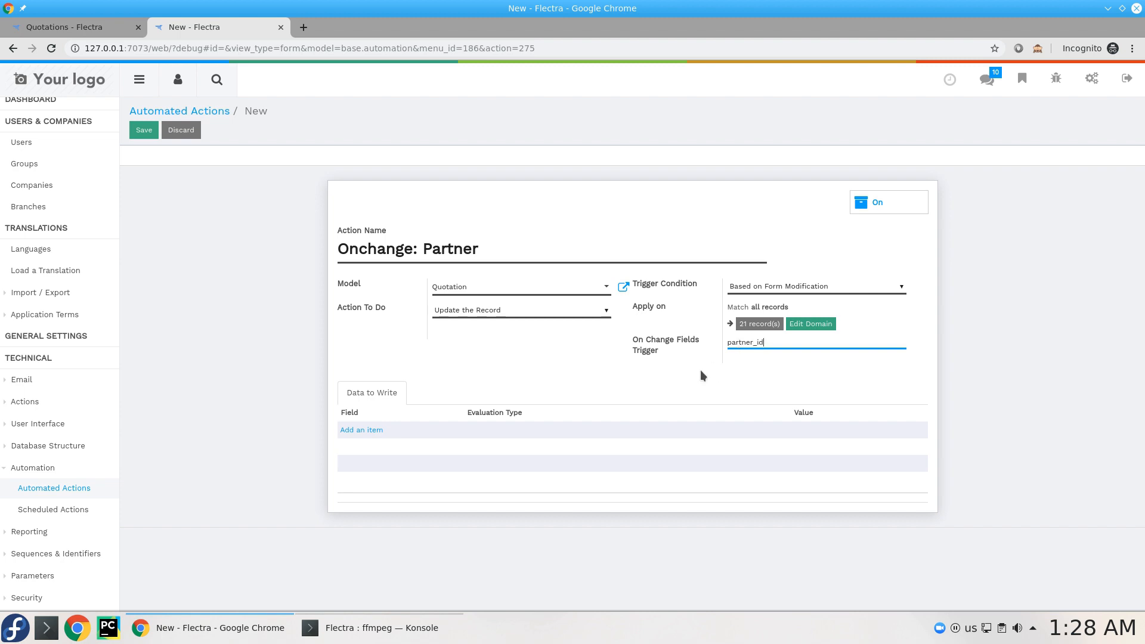
mouse_move(636, 332)
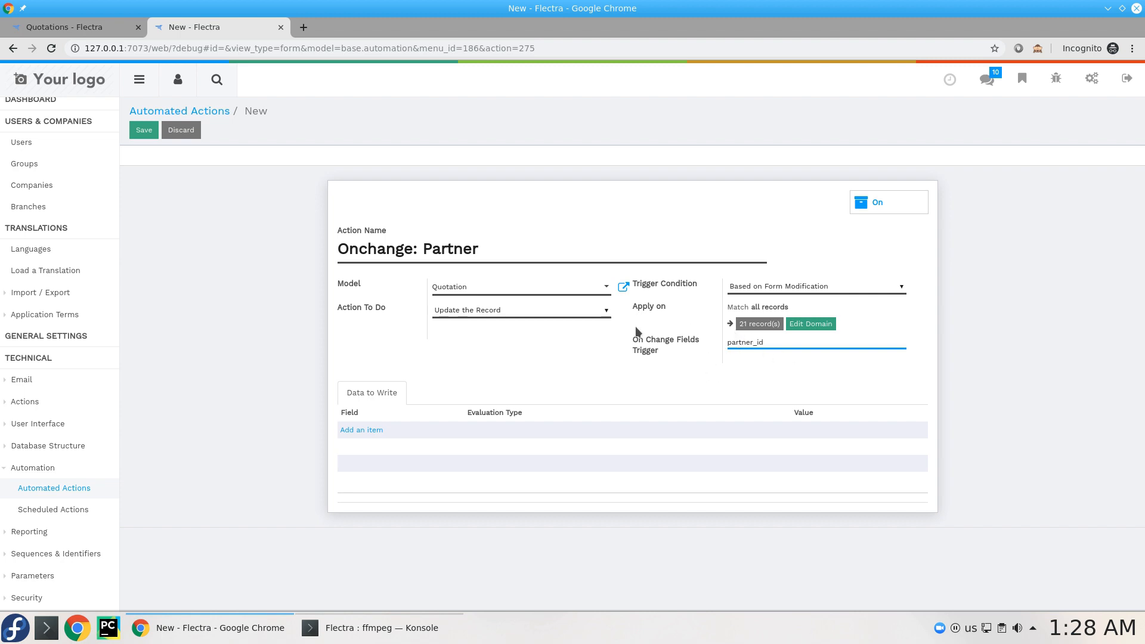
mouse_move(657, 345)
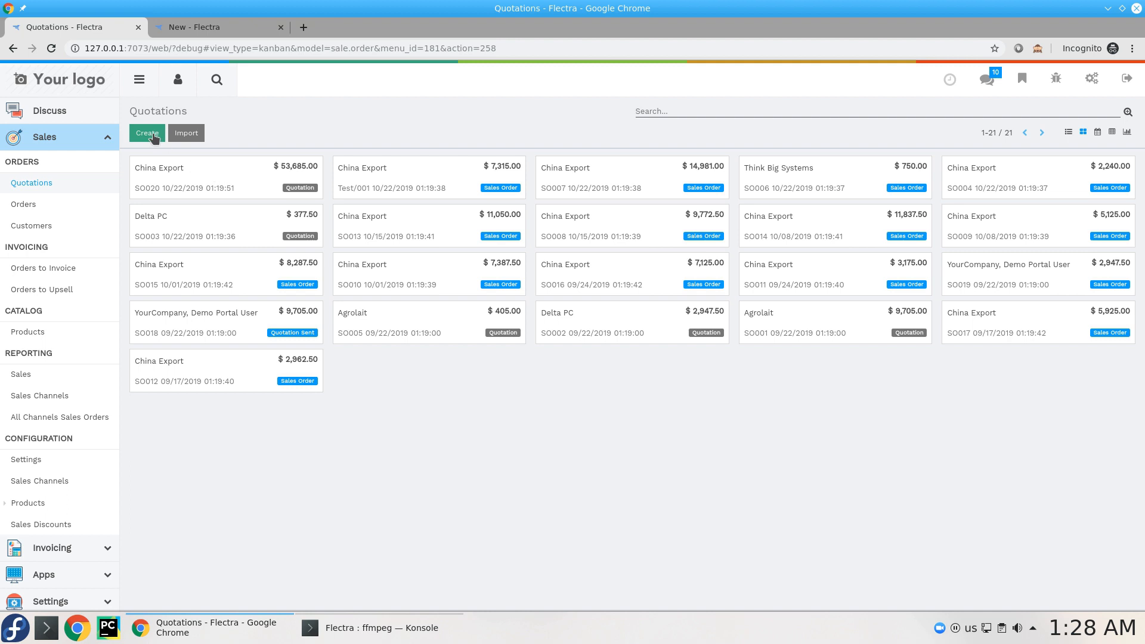
- Start a new quotation to test the automated action
click(145, 133)
text(ref)
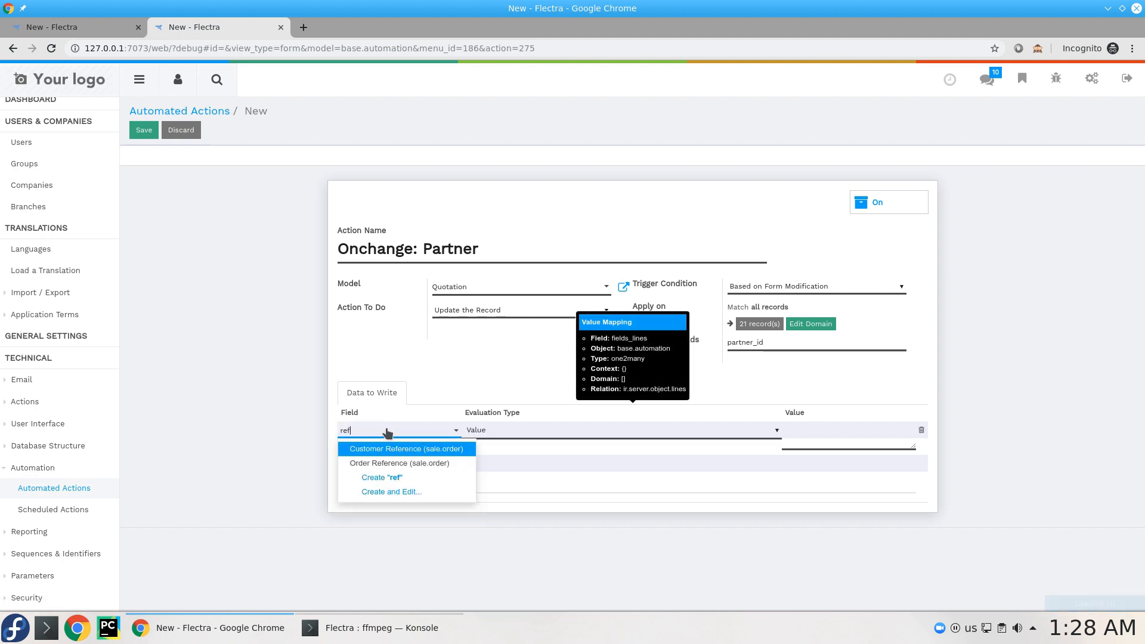
- Write Customer Reference from the Python expression record.partner_id.ref in the data line
click(407, 449)
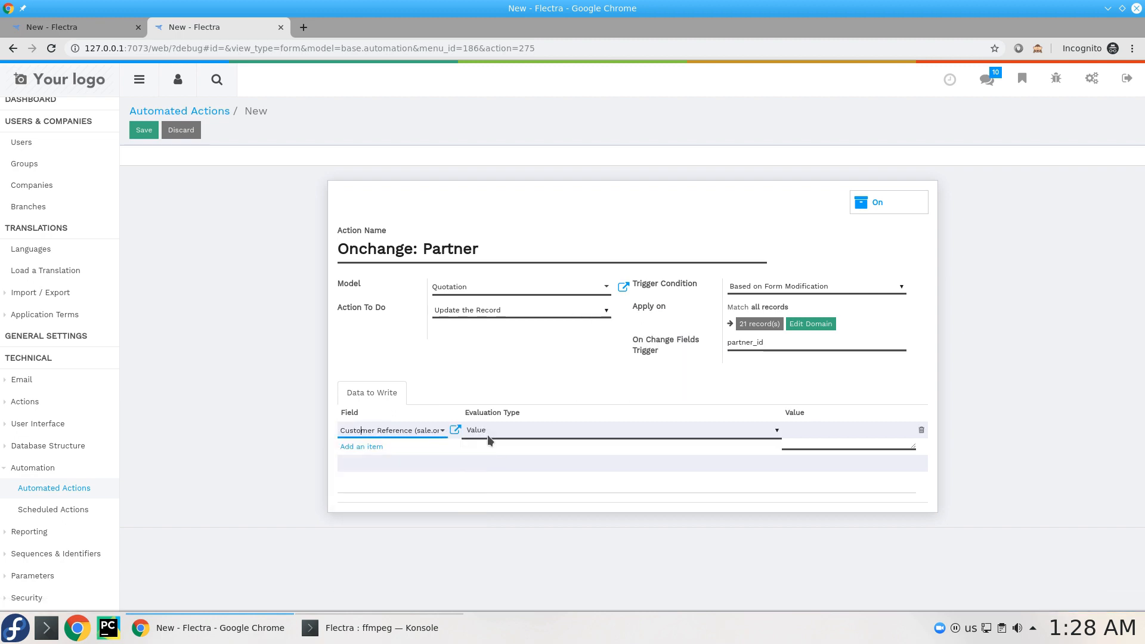
click(620, 429)
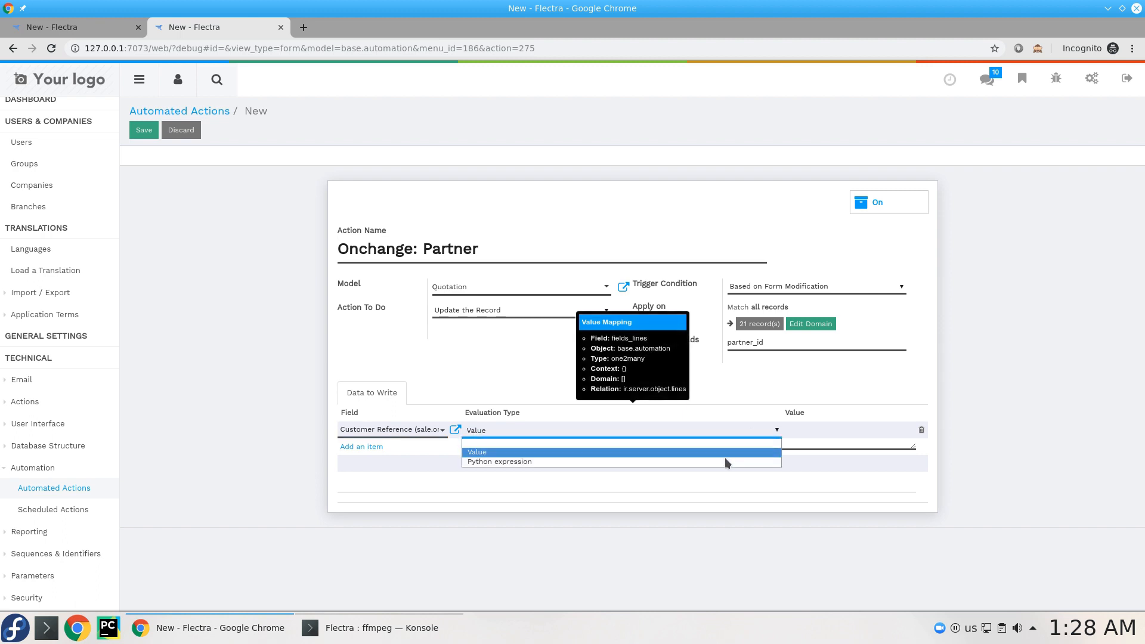
click(499, 461)
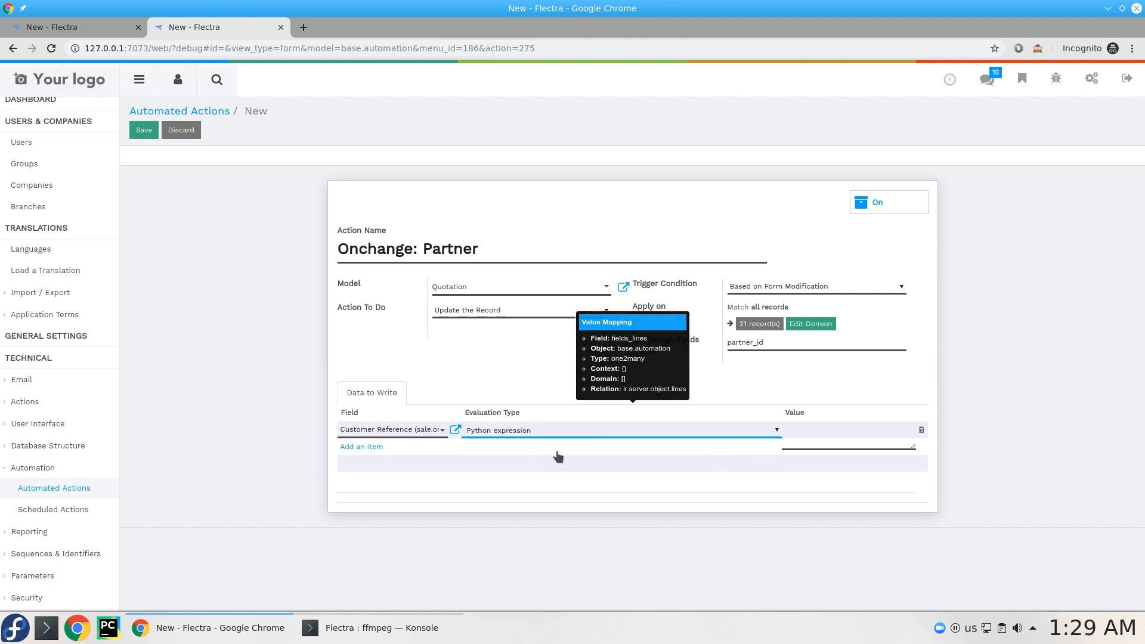
click(846, 438)
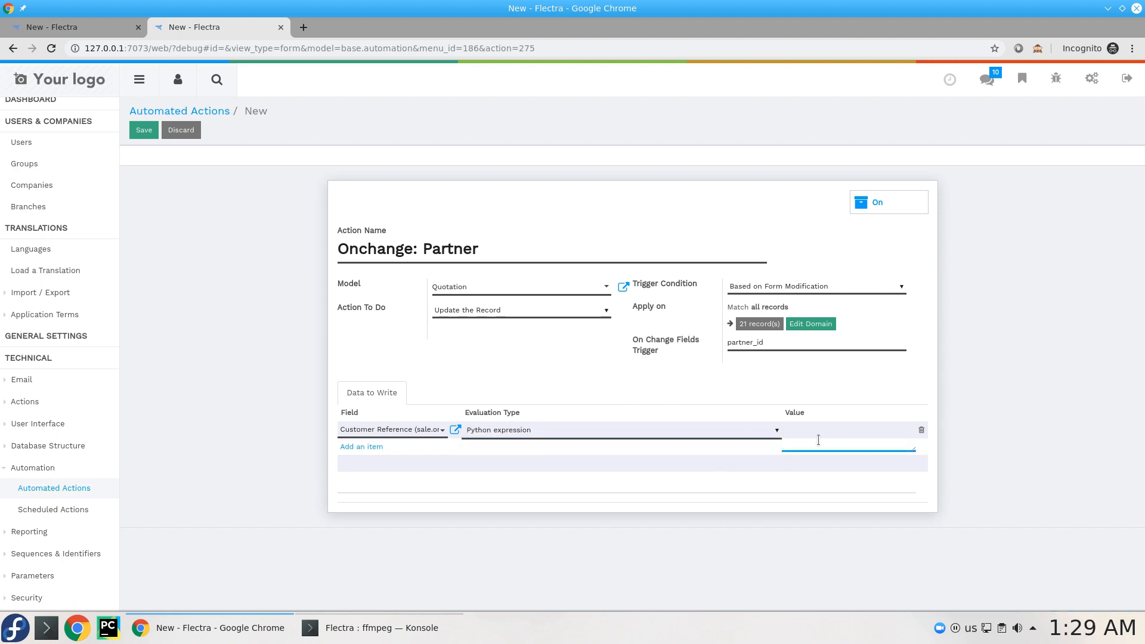
text(record)
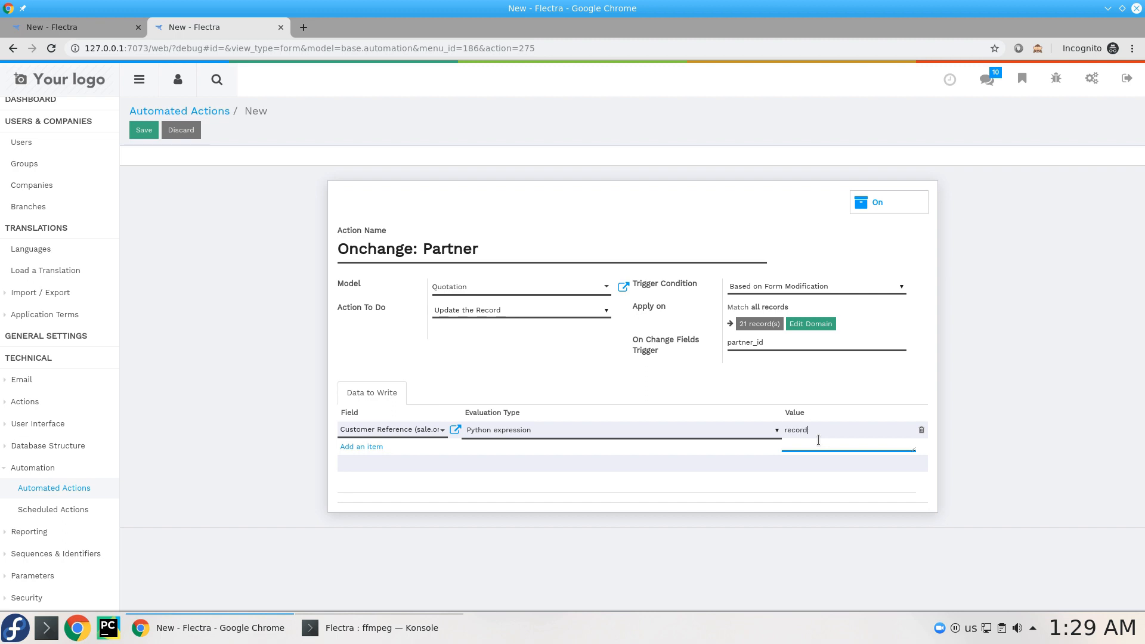
text(.)
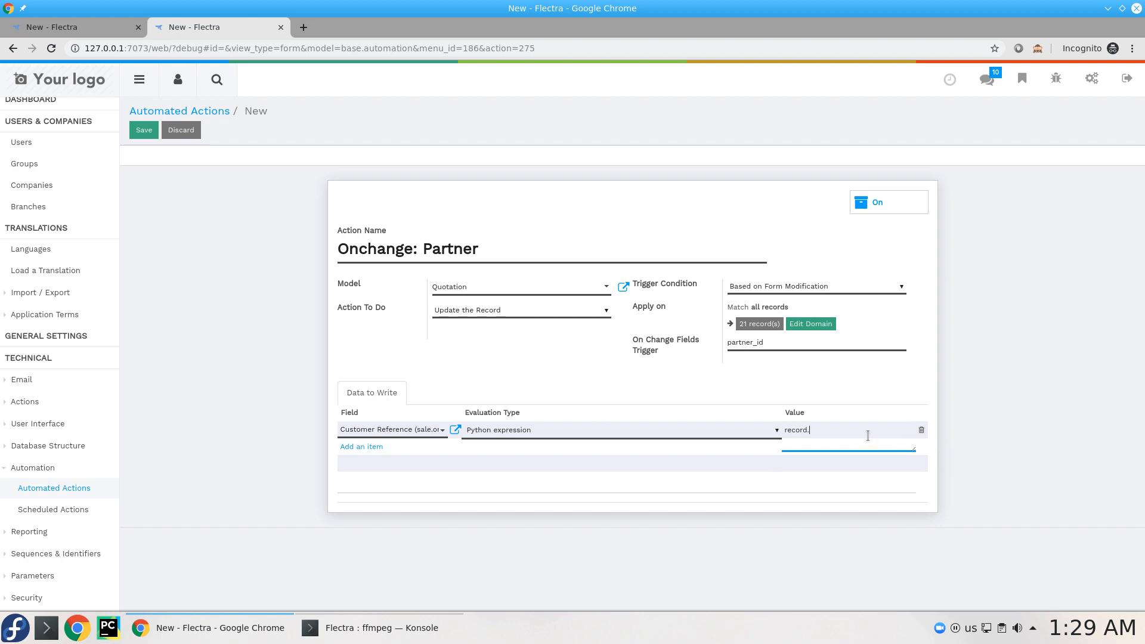
text(partner_id)
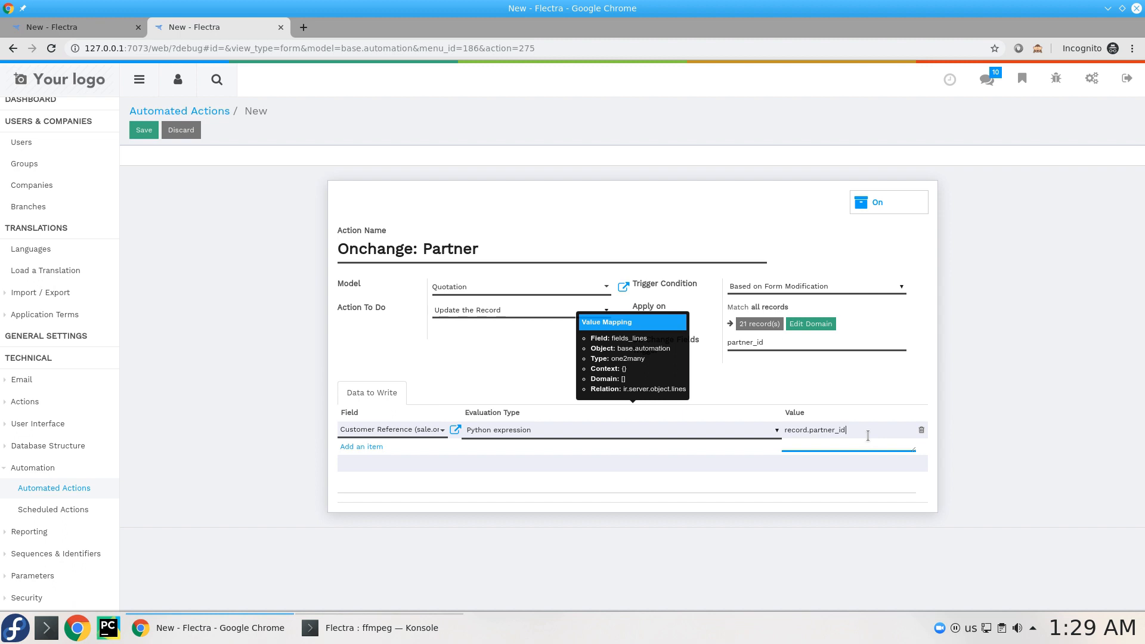
text(ref)
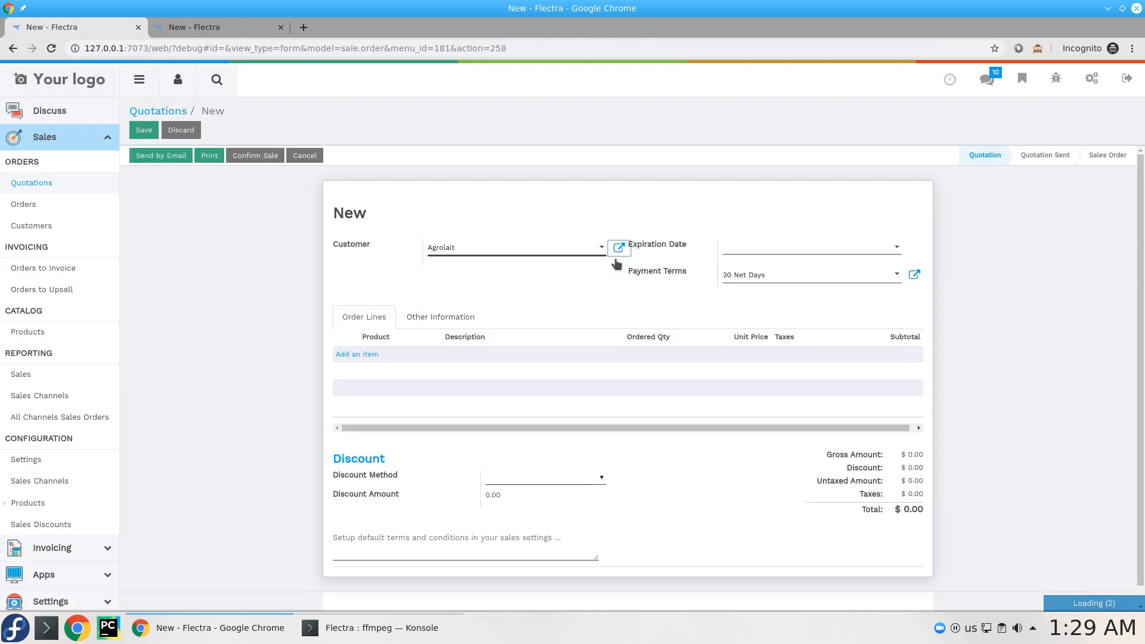
- Check Agrolait's record and the test quotation's empty Customer Reference, then return to the action
click(618, 248)
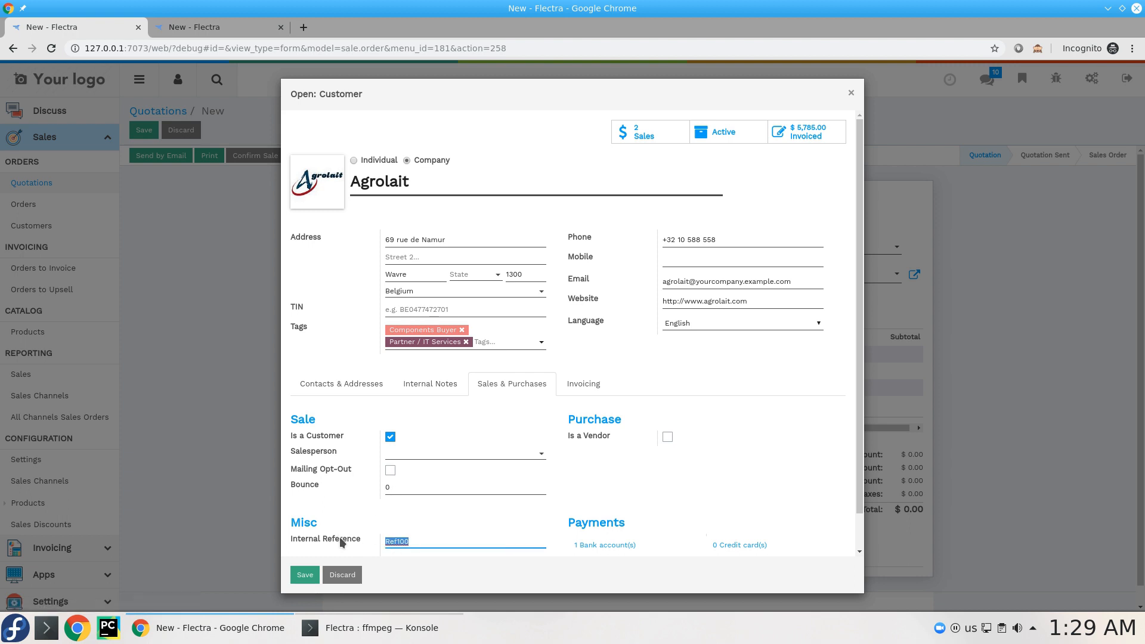
mouse_move(325, 539)
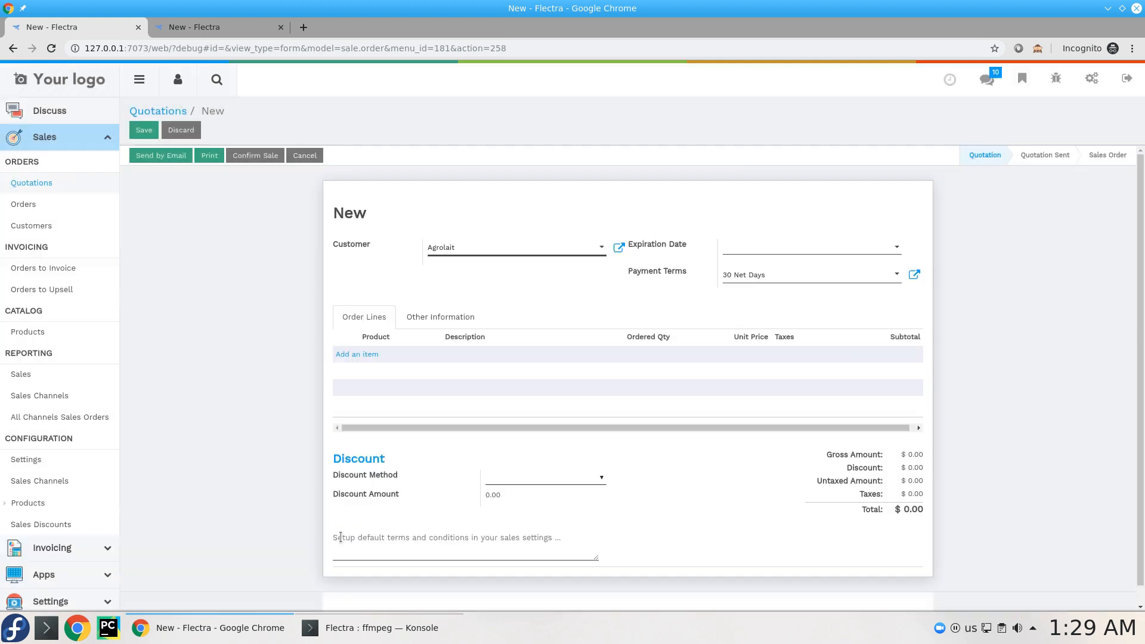
click(441, 316)
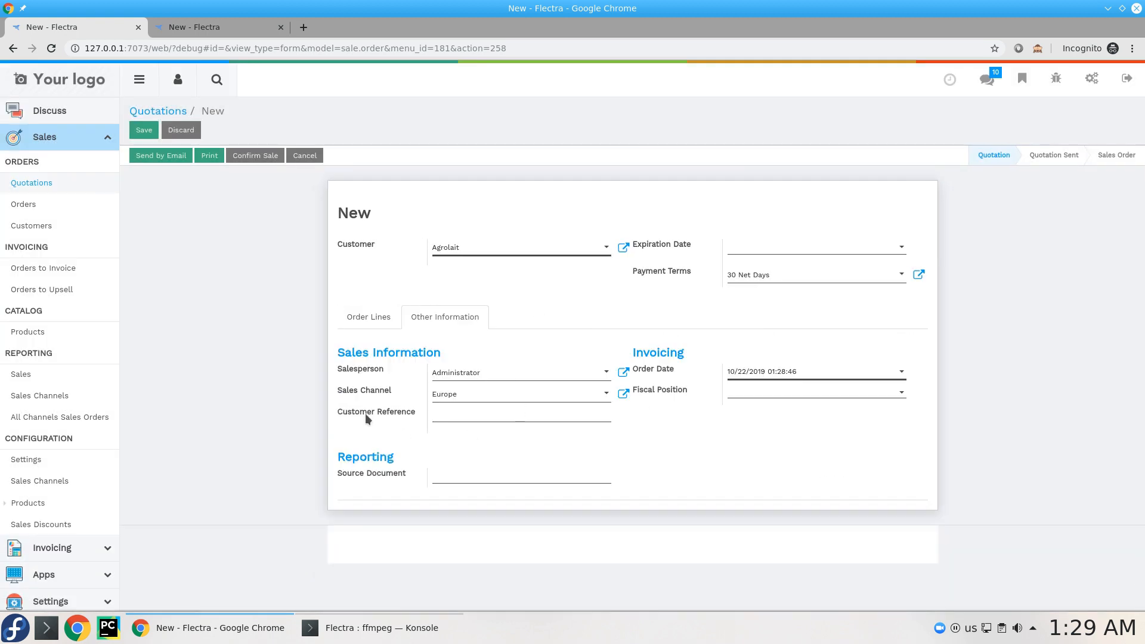
mouse_move(377, 412)
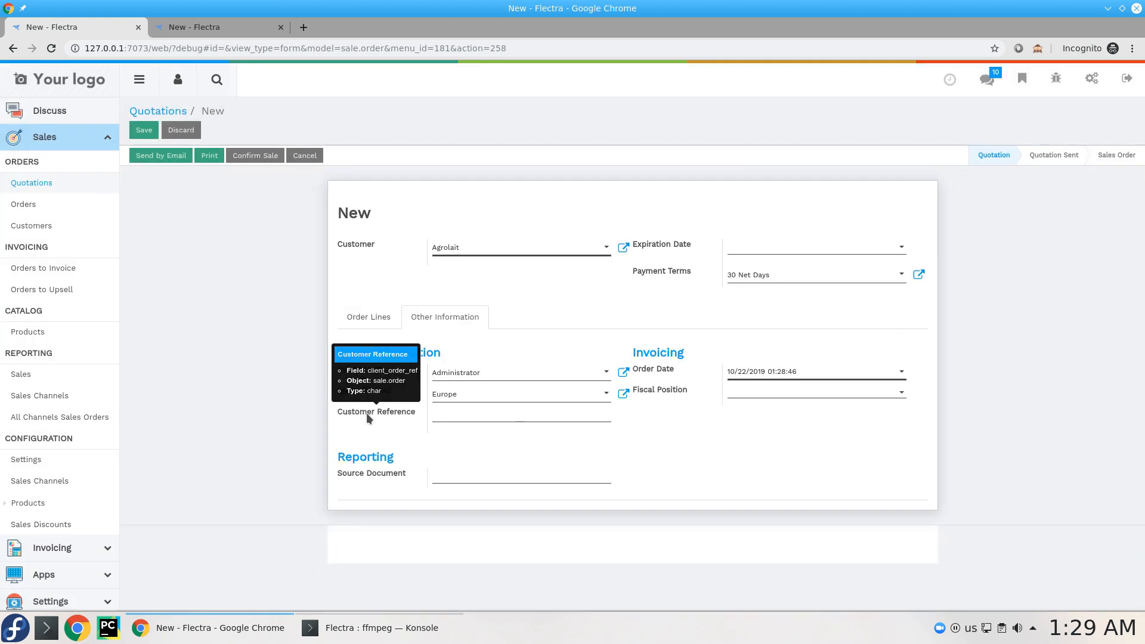
click(217, 28)
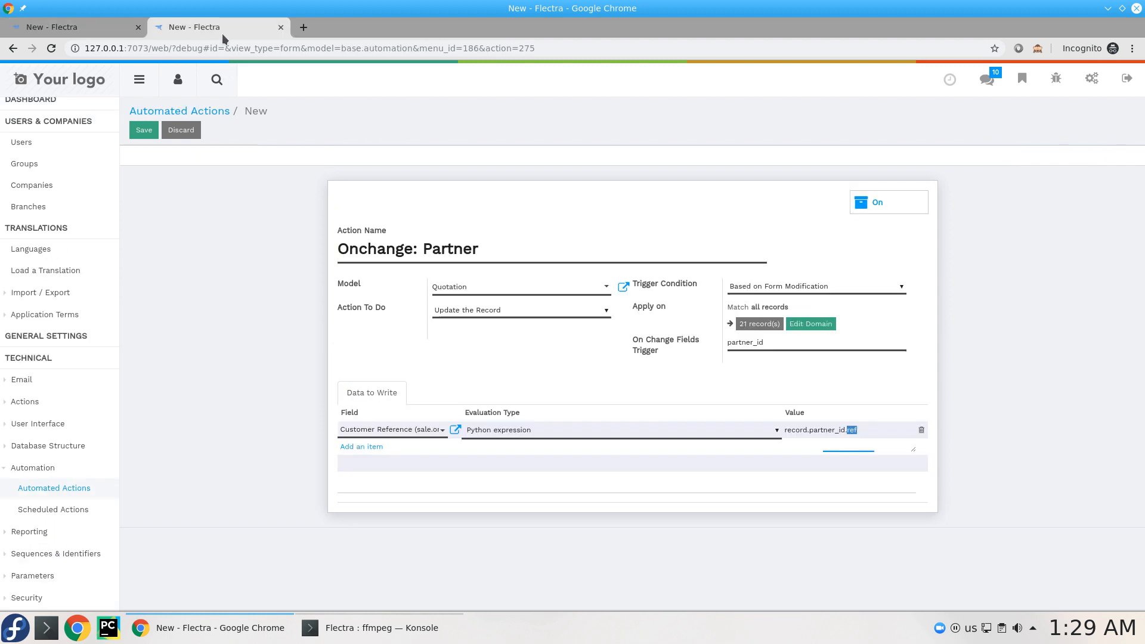
mouse_move(649, 330)
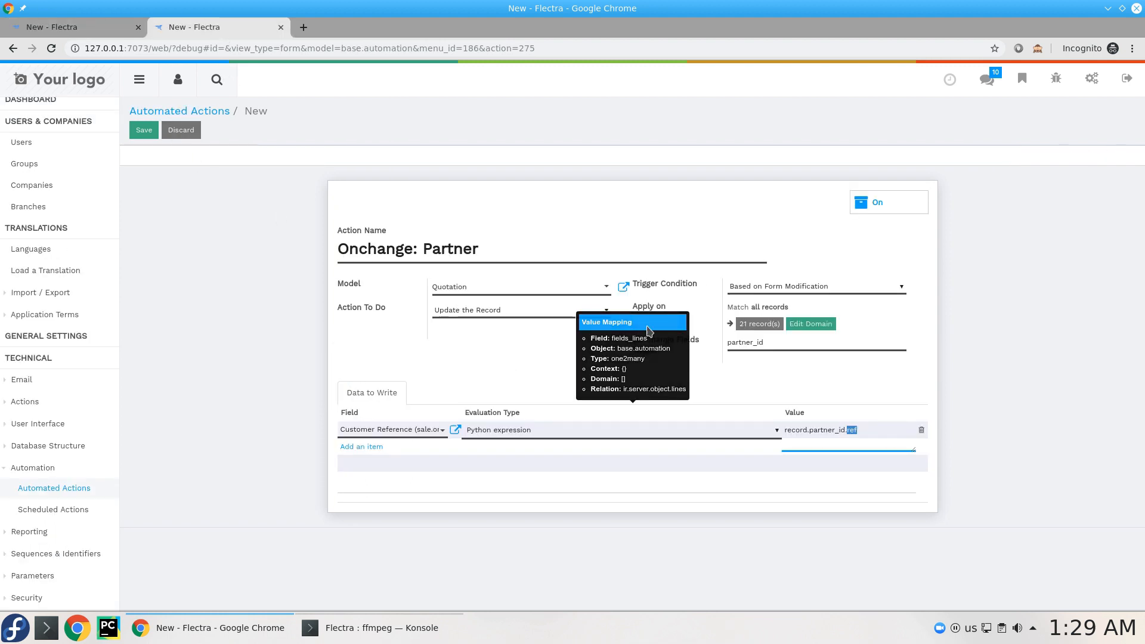
click(144, 130)
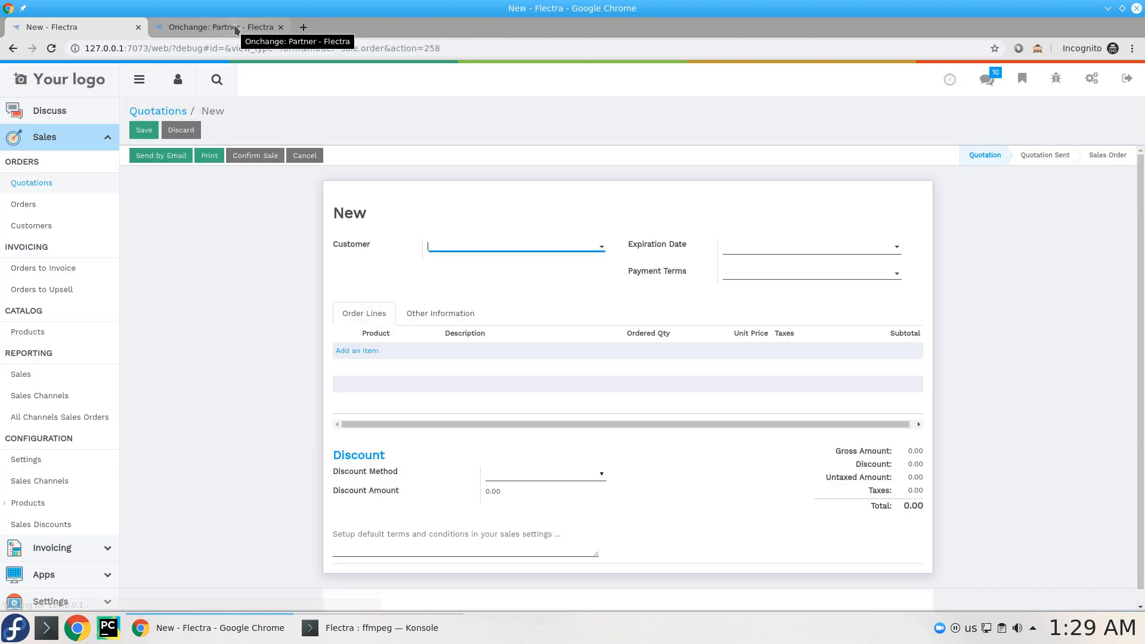
click(440, 313)
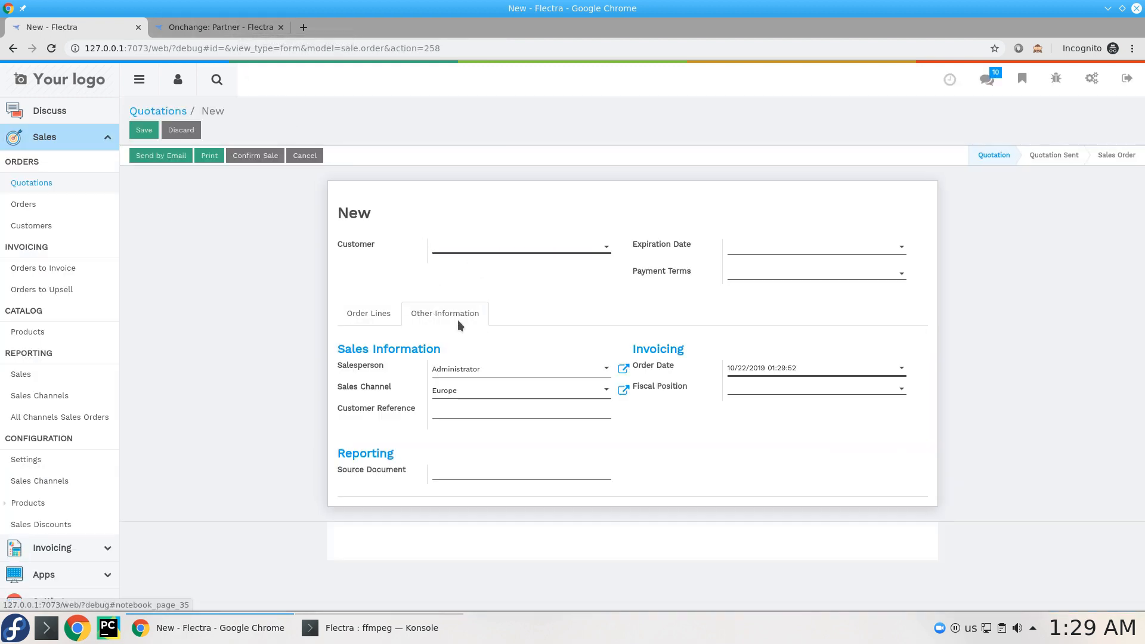
click(520, 410)
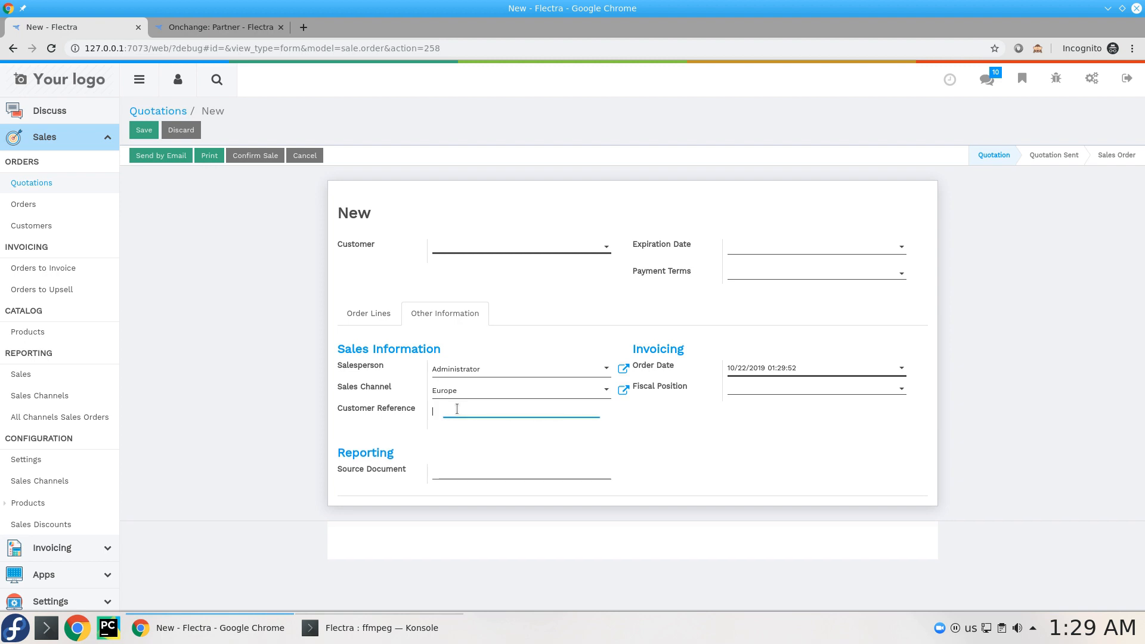
click(520, 246)
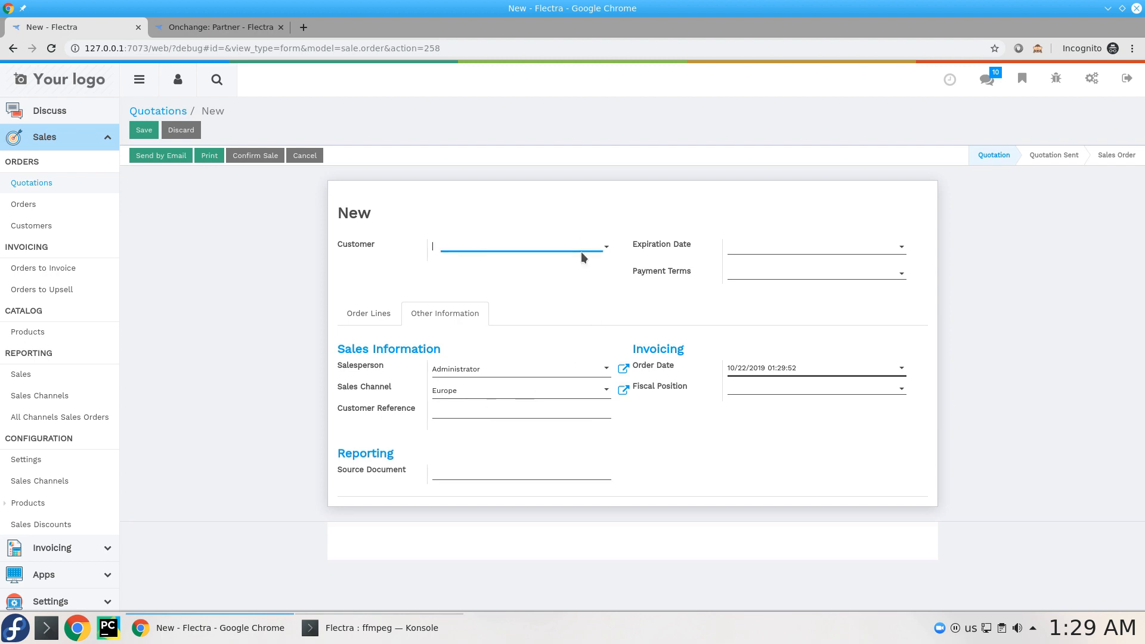
click(520, 245)
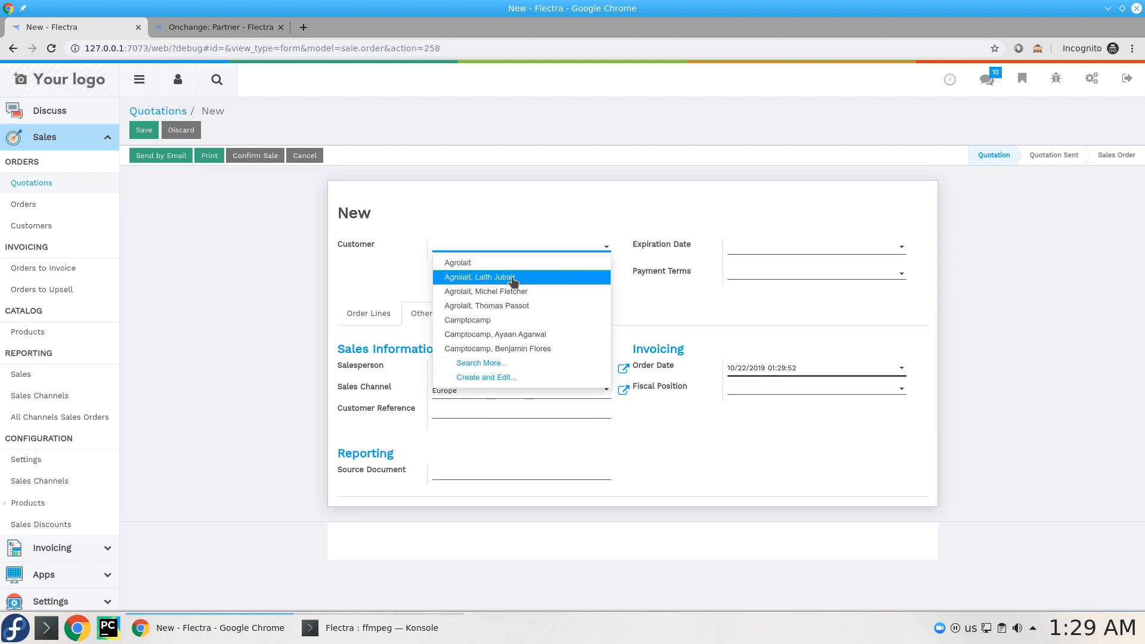
click(480, 277)
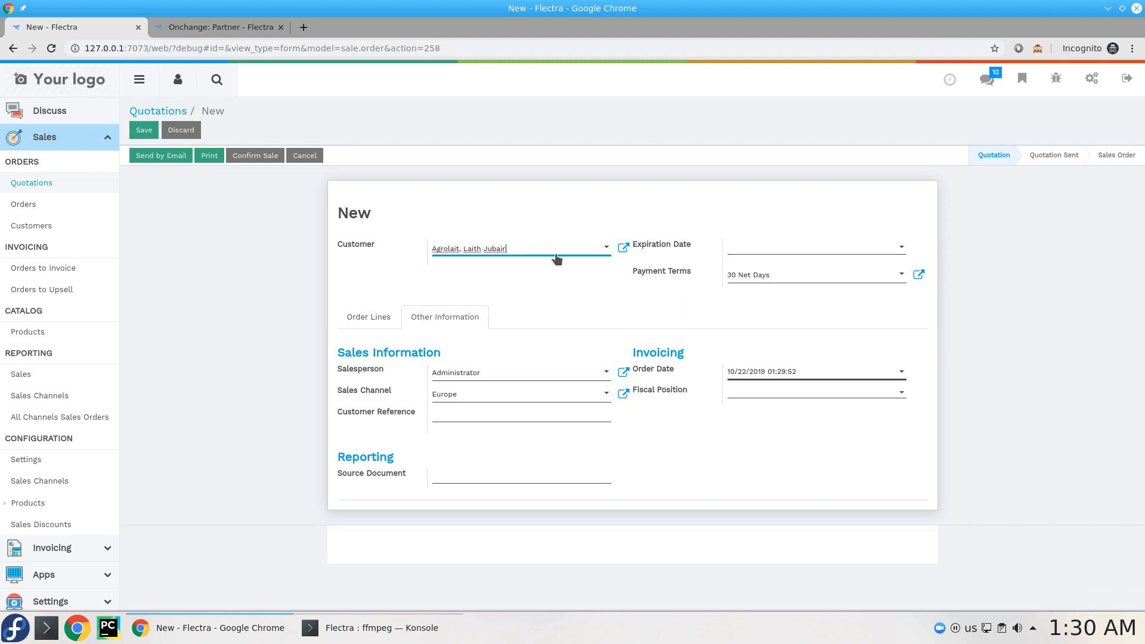
- Switch the customer to Agrolait so Customer Reference fills with Ref100
click(519, 248)
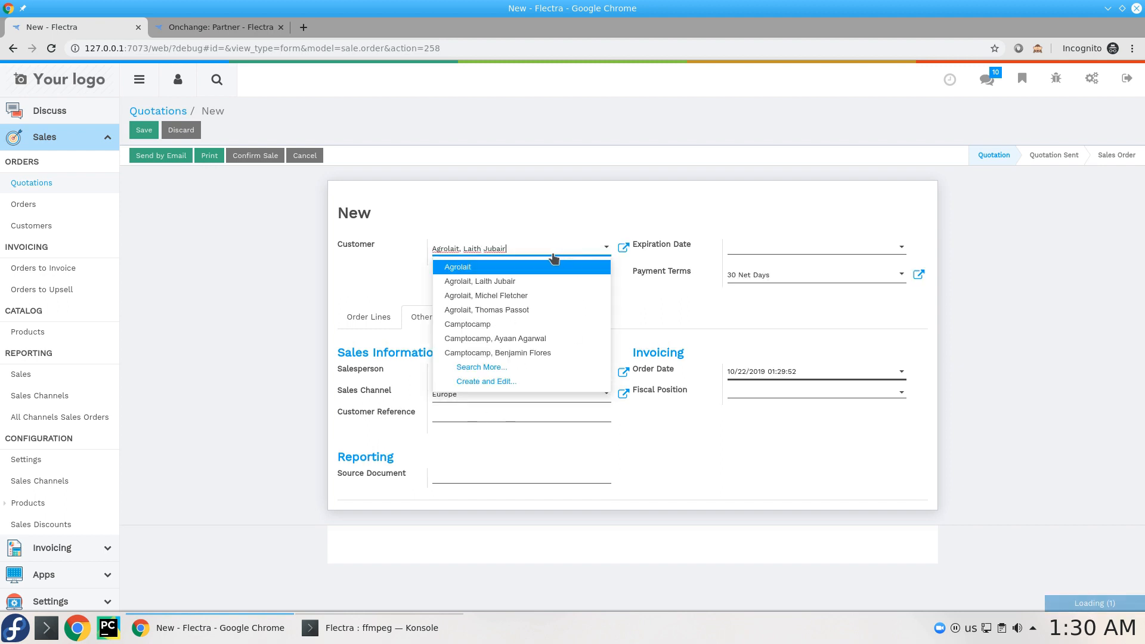
click(457, 266)
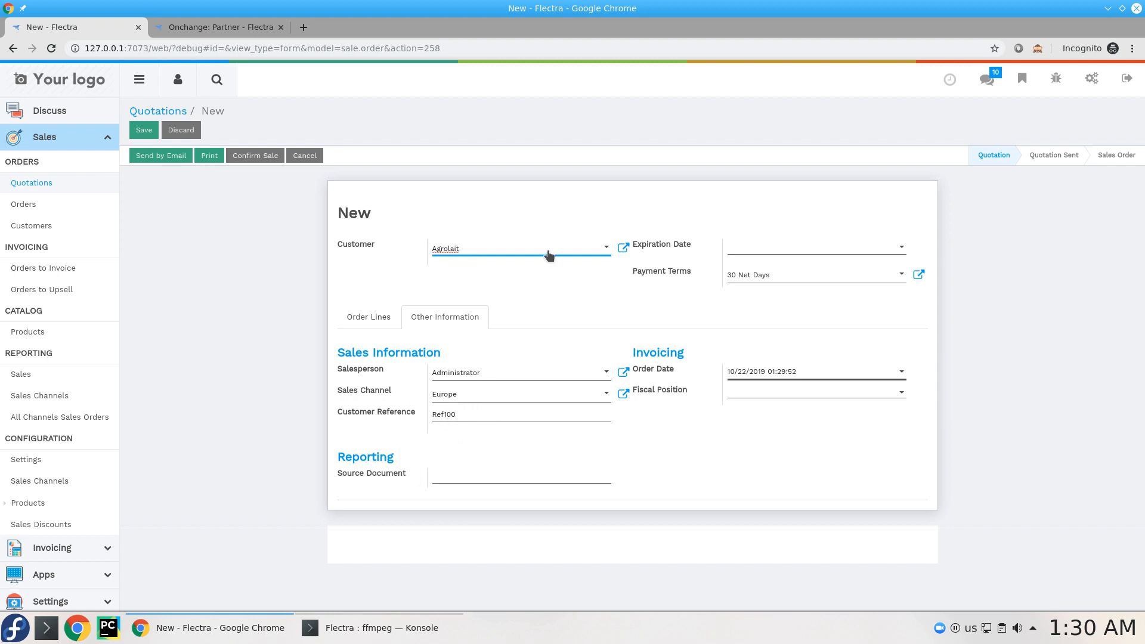
click(521, 248)
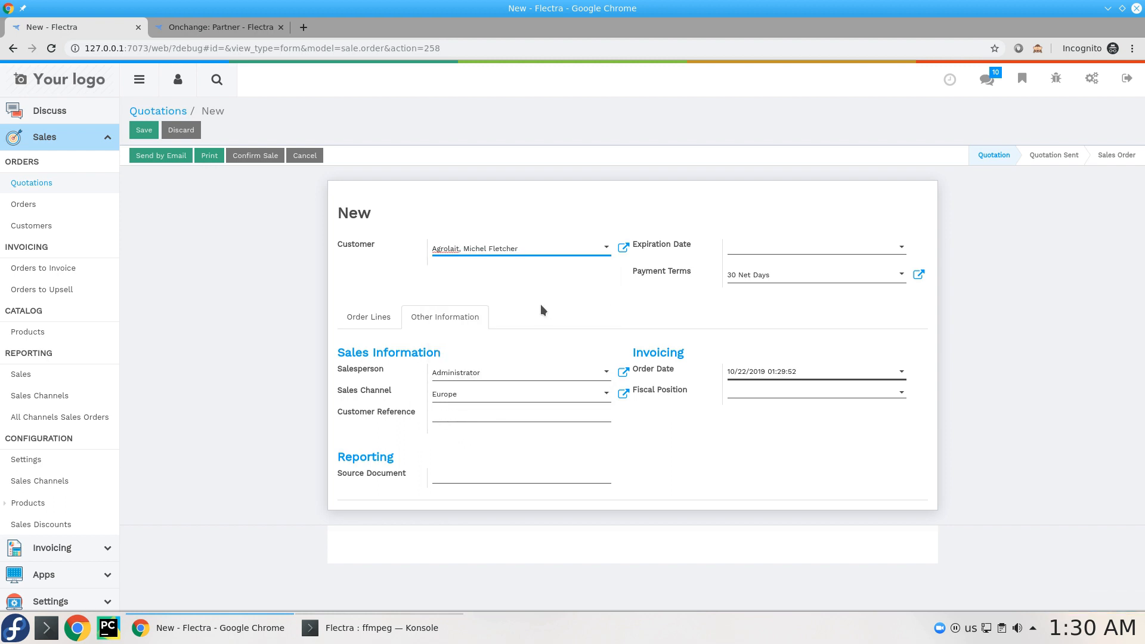
text(Ref100)
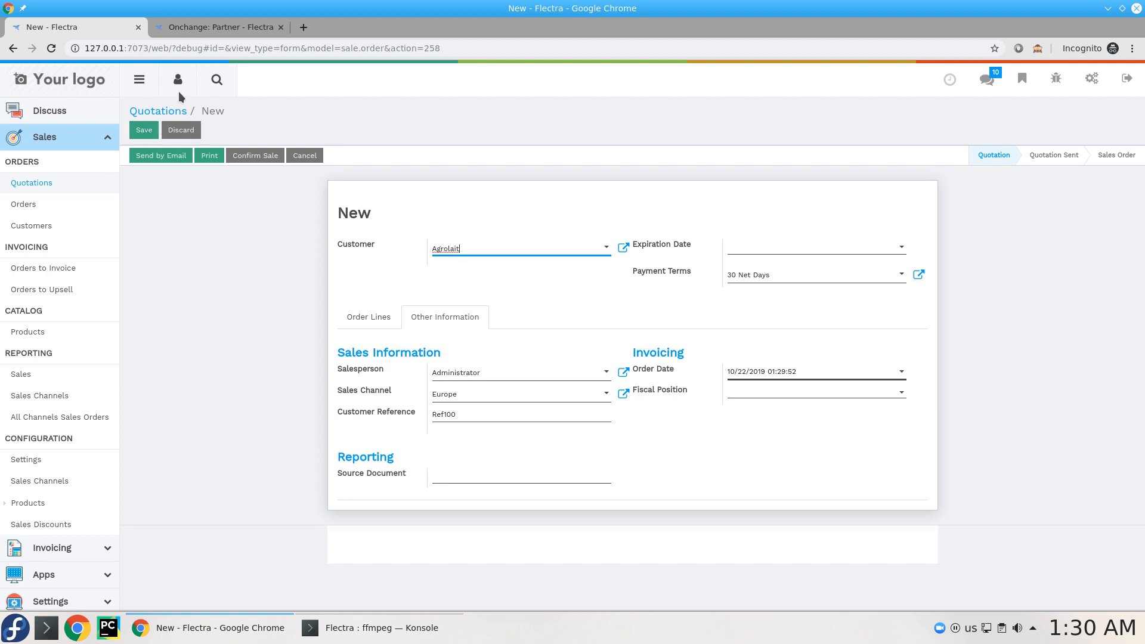
click(220, 28)
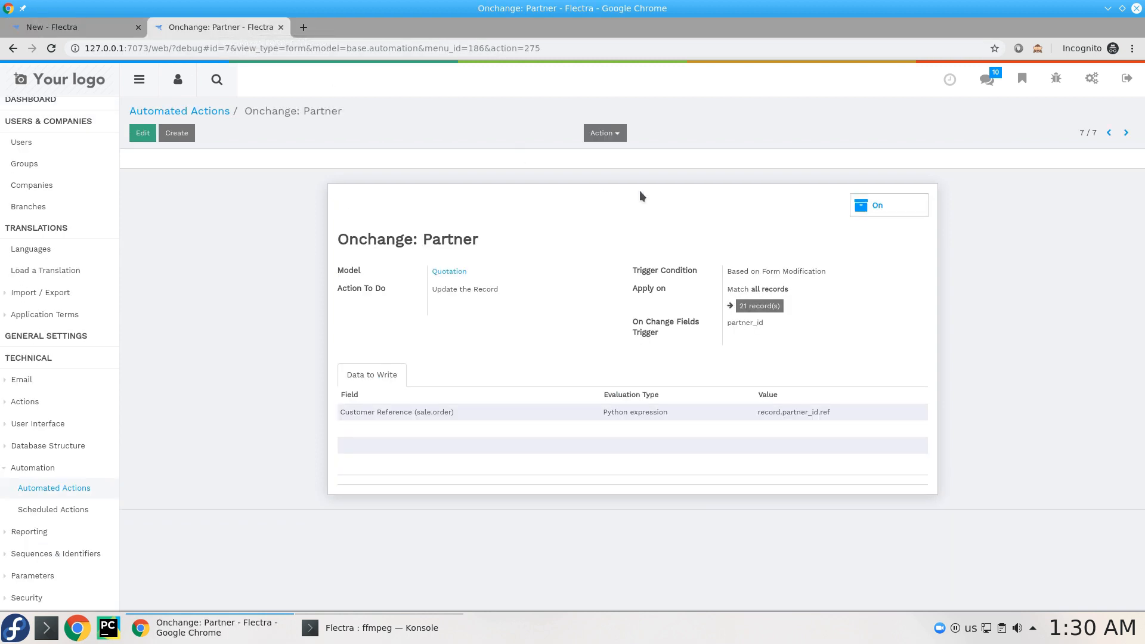
mouse_move(884, 226)
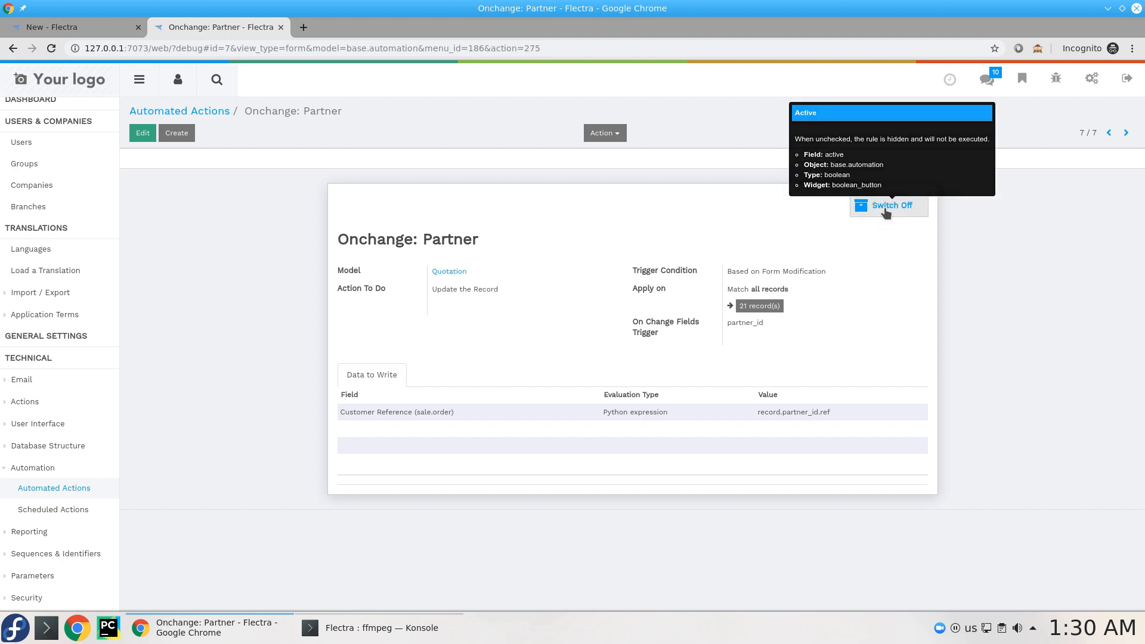
click(887, 205)
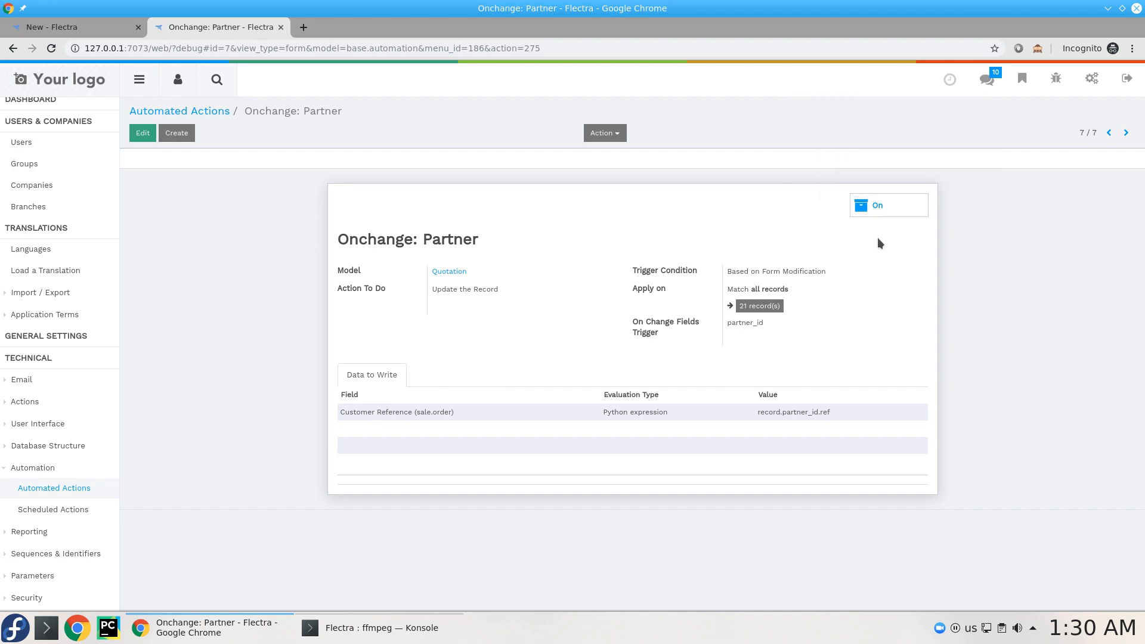
click(887, 205)
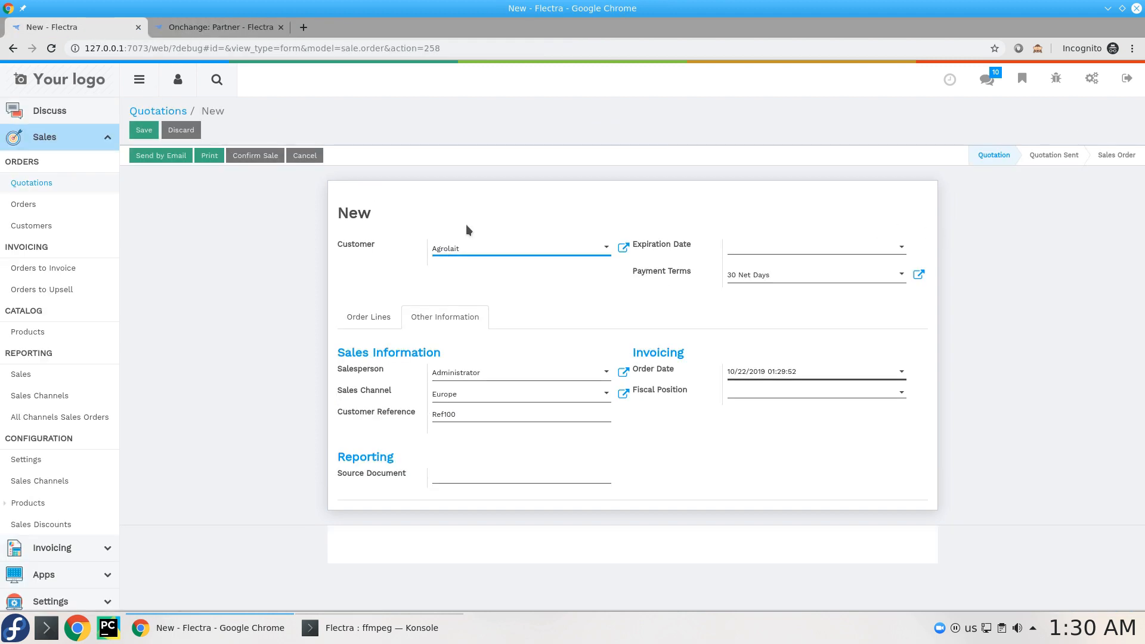
- Discard the modified quotation and choose Agrolait, leaving Customer Reference empty
text(Laith Jubair)
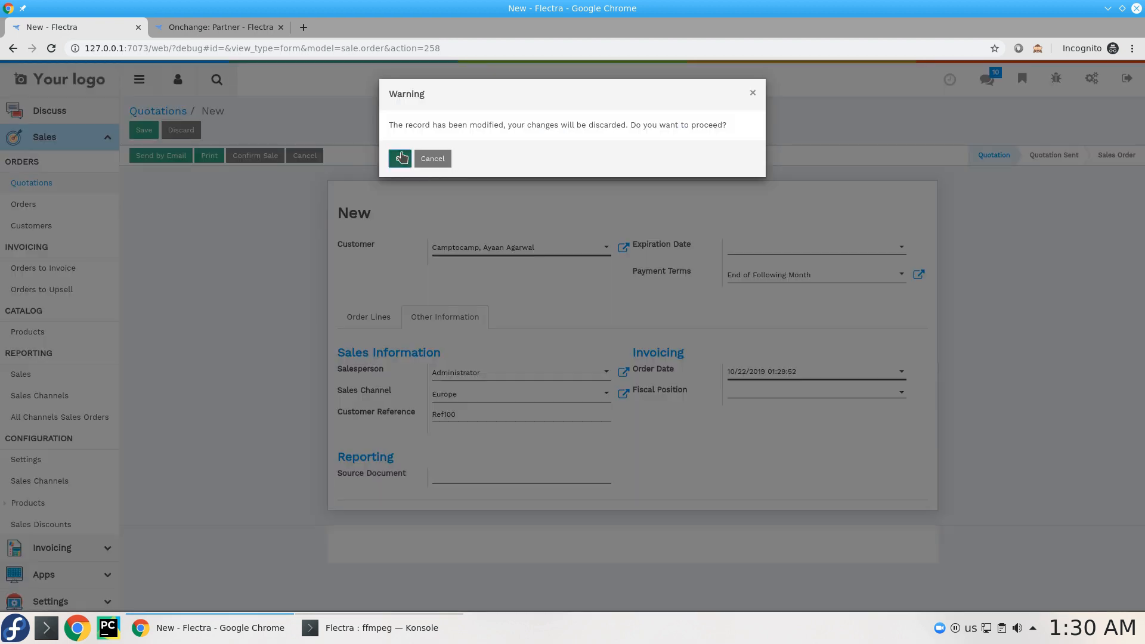
click(400, 159)
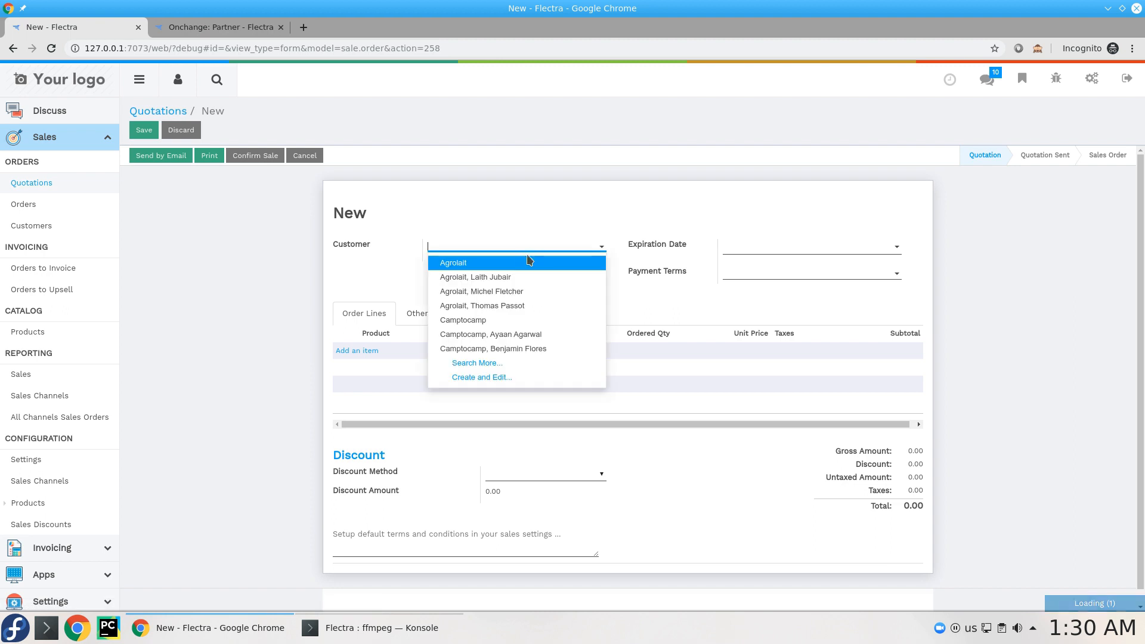
click(453, 262)
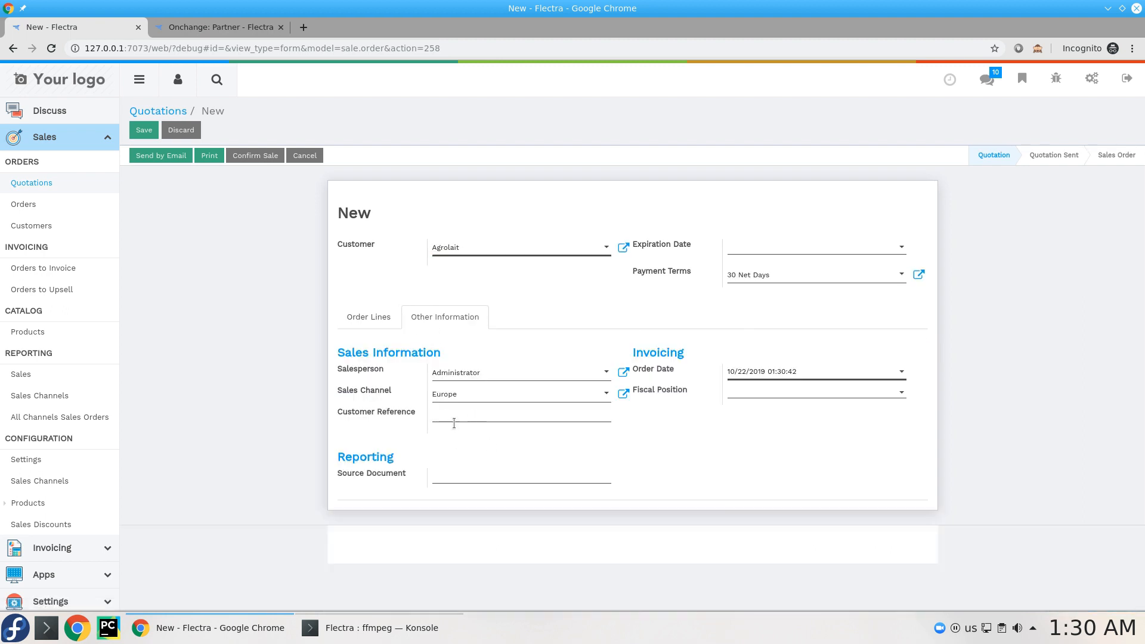
mouse_move(441, 429)
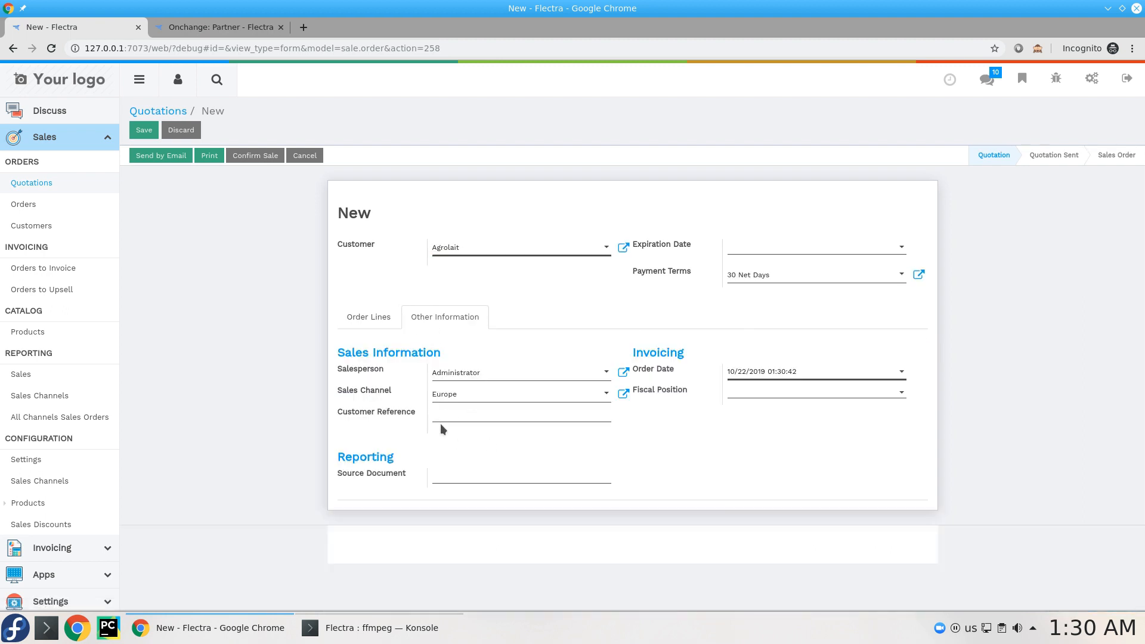
click(218, 27)
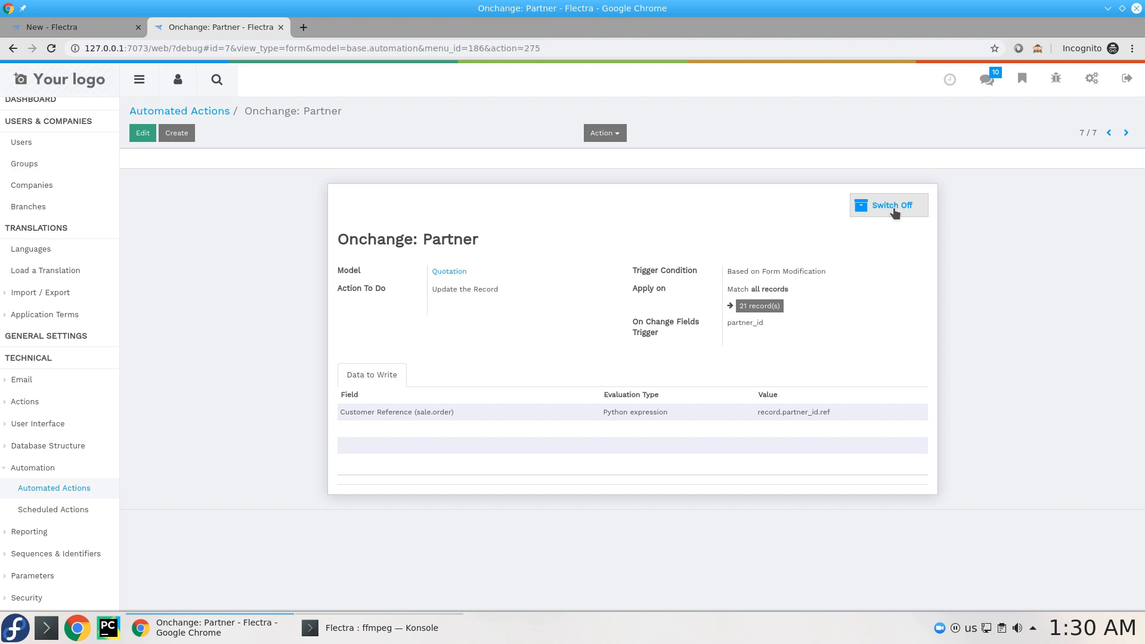
- Switch the action back on and re-select Agrolait to fill Customer Reference with Ref100
click(70, 27)
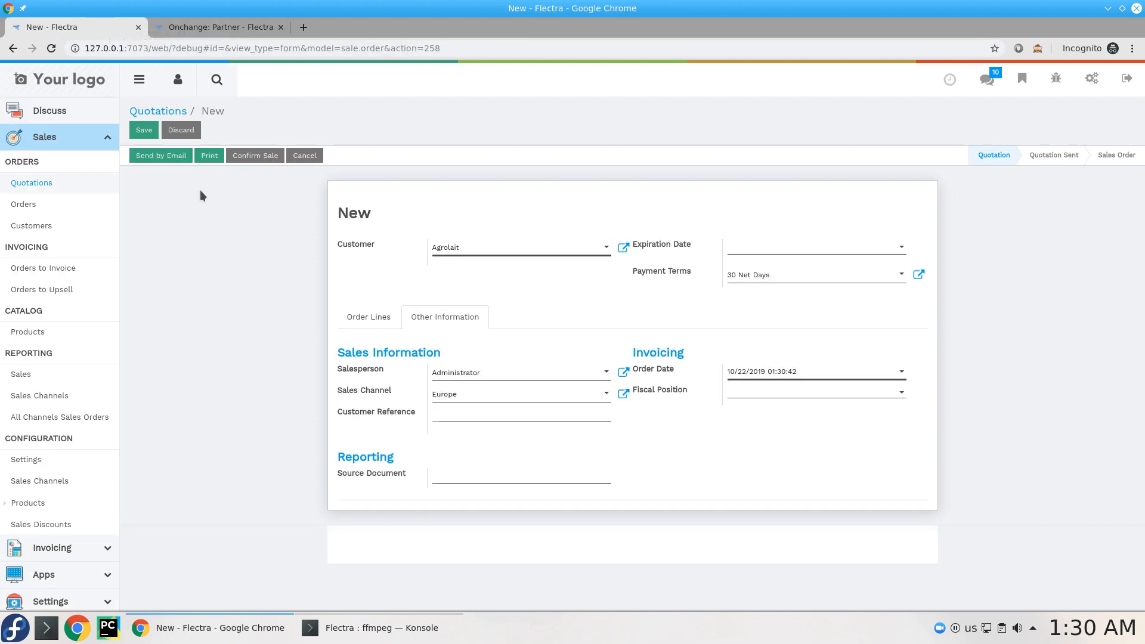
click(519, 247)
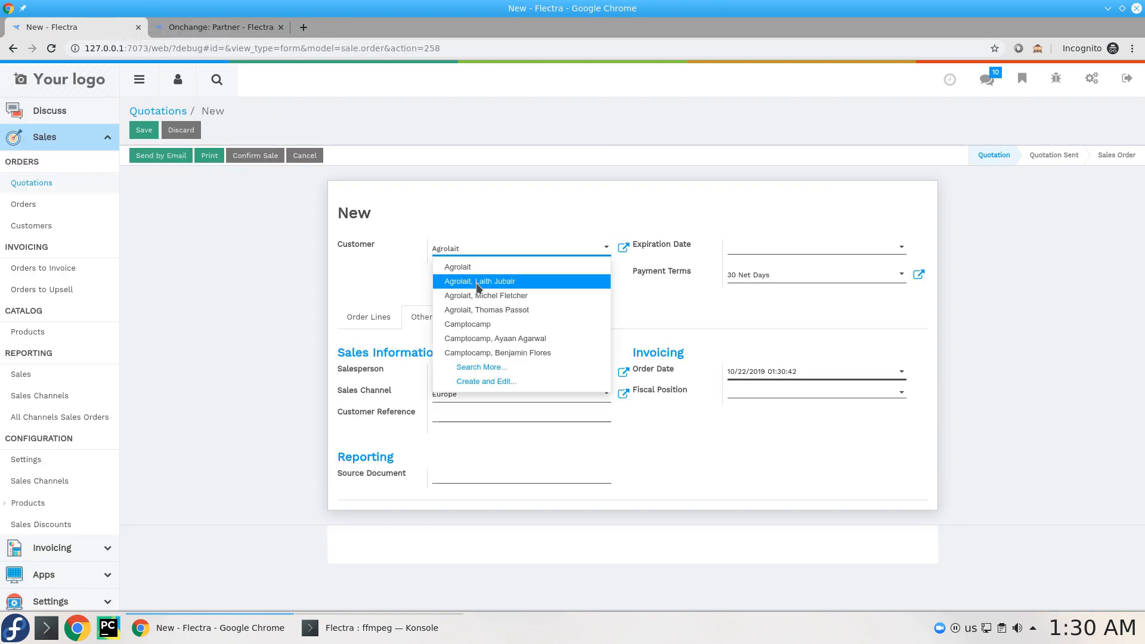
click(457, 266)
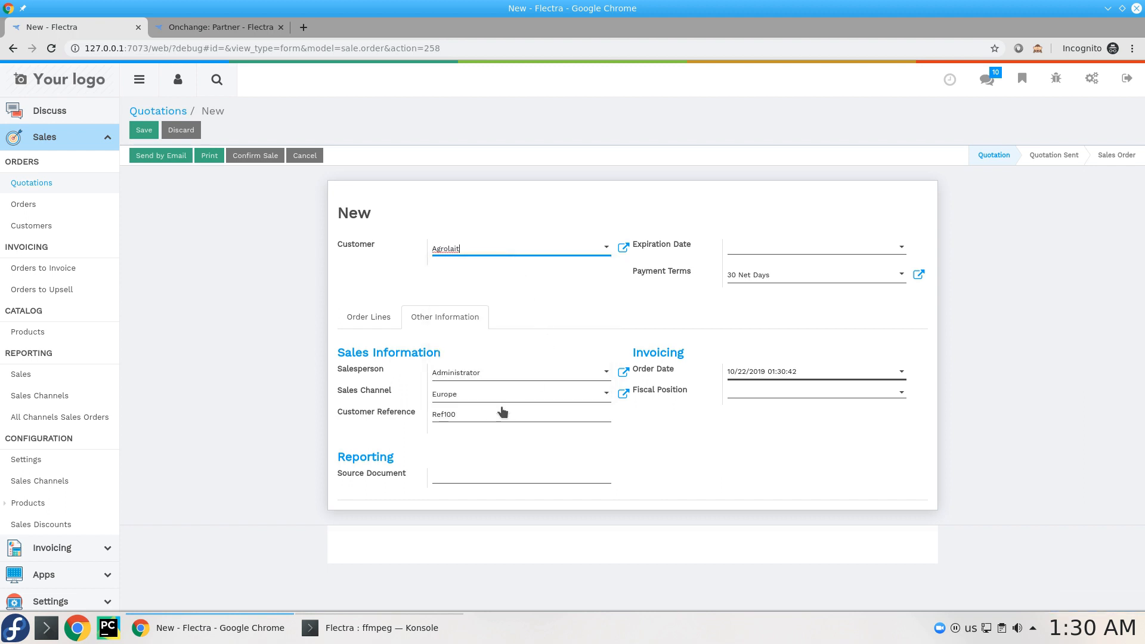